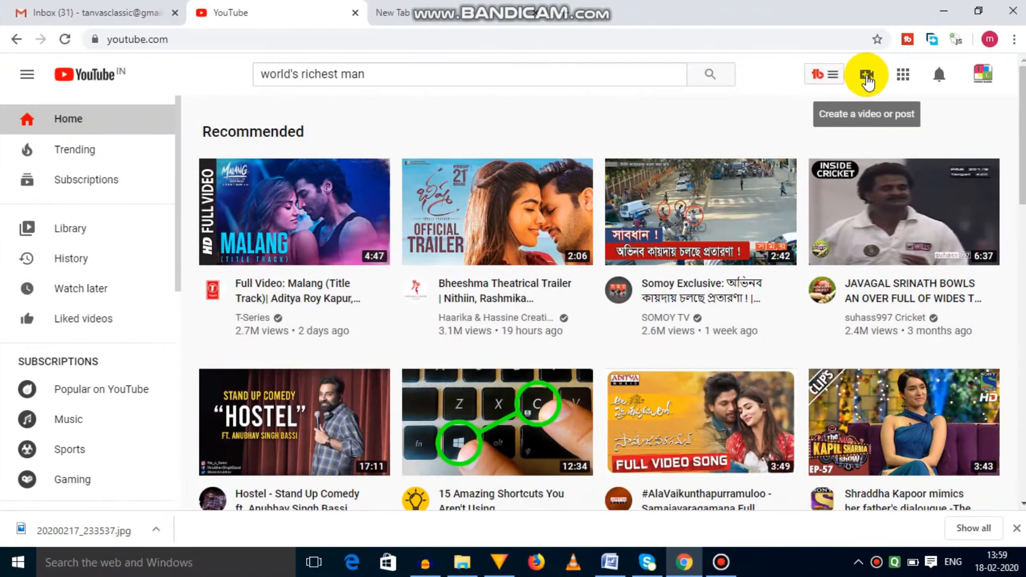
Step: Start a new video upload from the Create menu so YouTube Studio opens
left_click(865, 73)
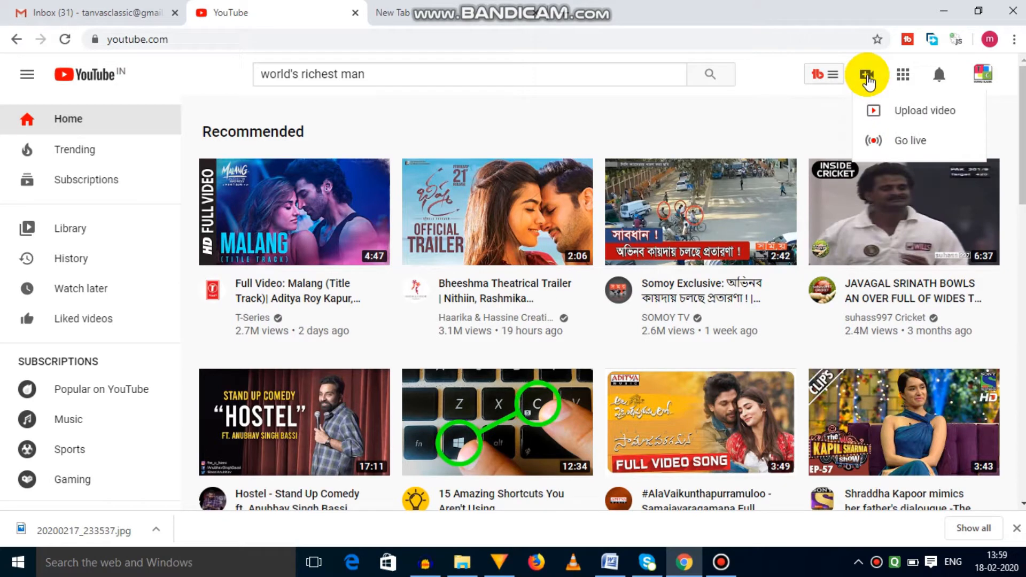
mouse_move(923, 110)
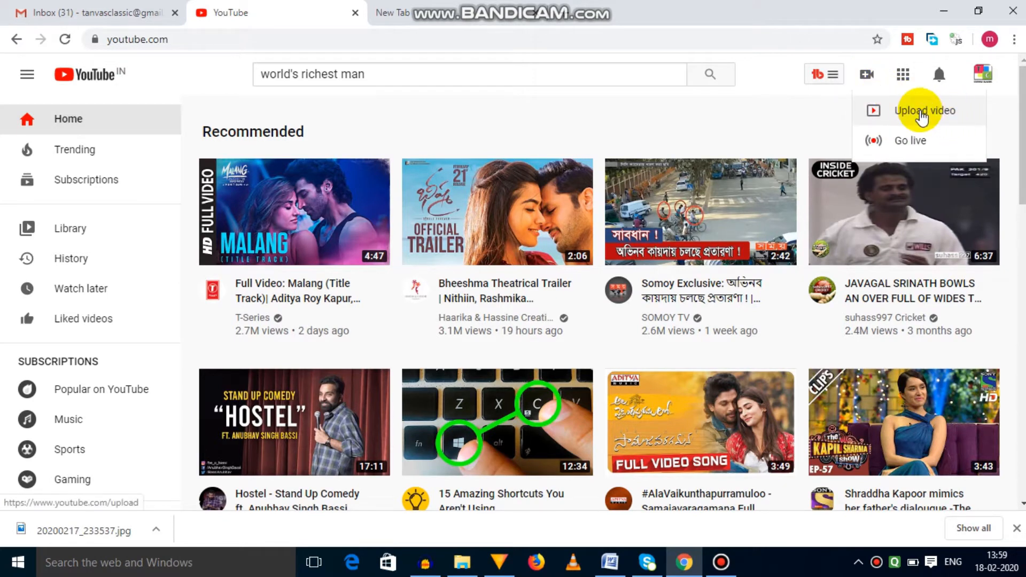
left_click(923, 110)
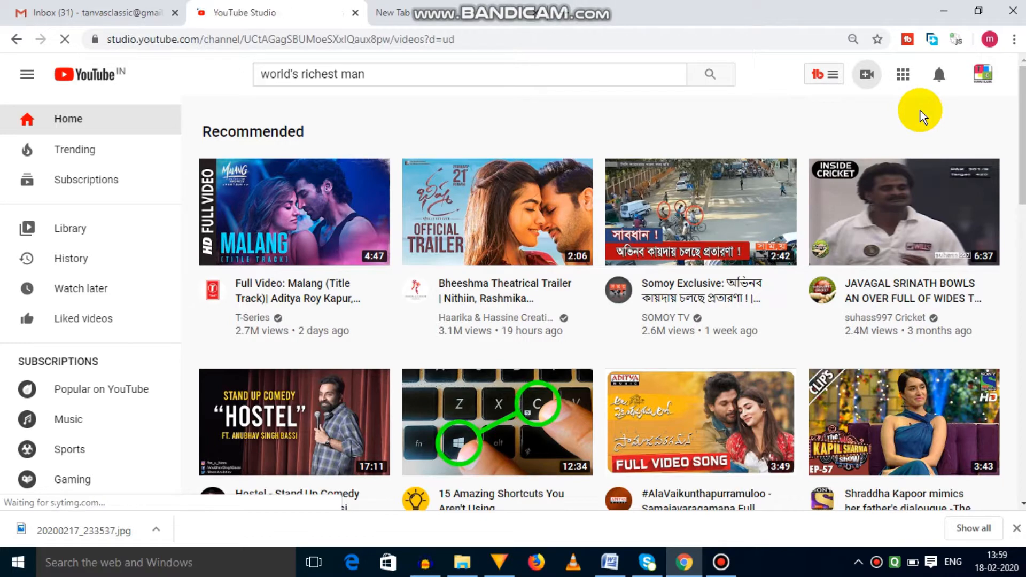
left_click(866, 74)
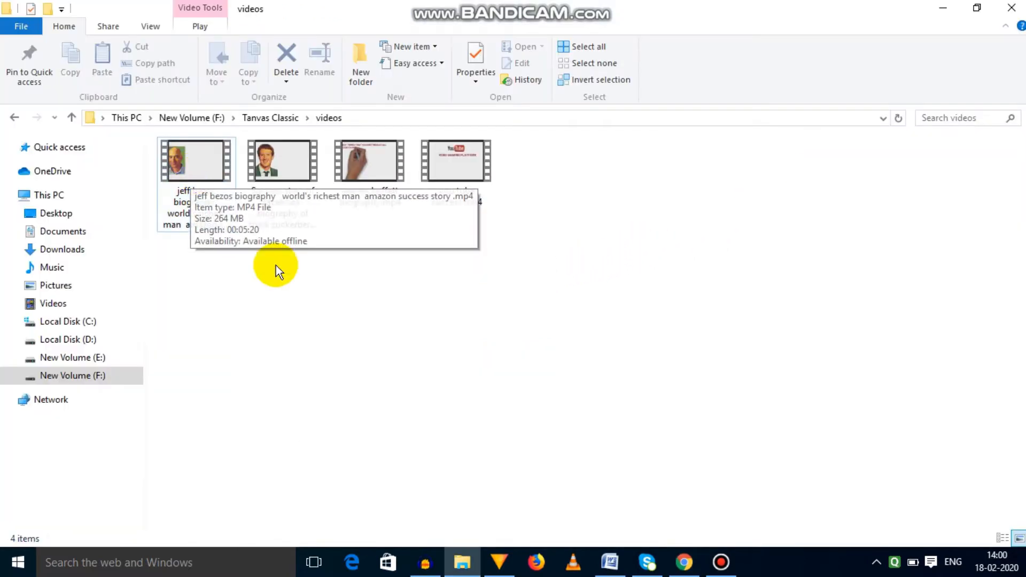
Step: Select the Jeff Bezos biography MP4 in F:\Tanvas Classic\videos
left_click(196, 160)
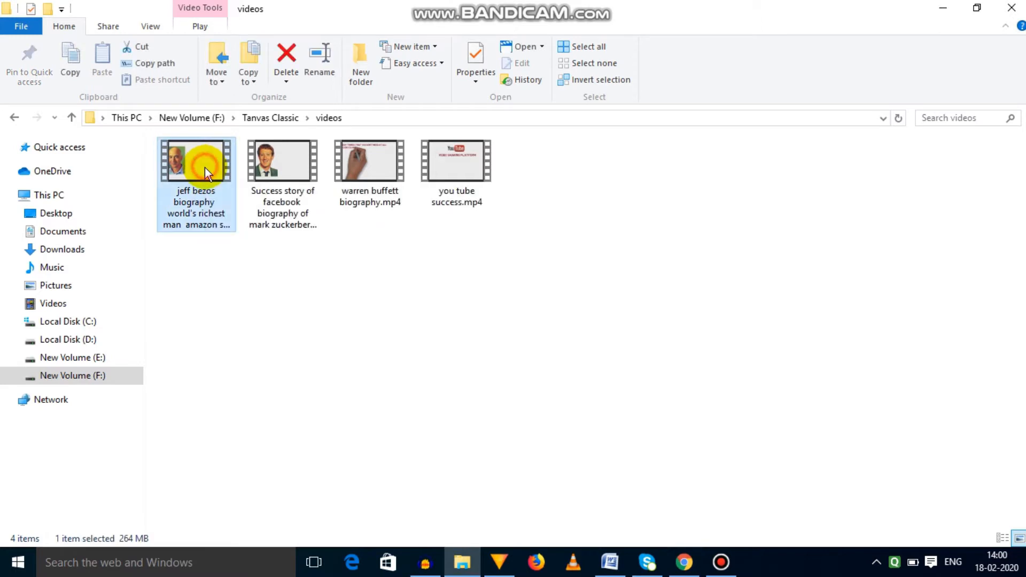
mouse_move(200, 228)
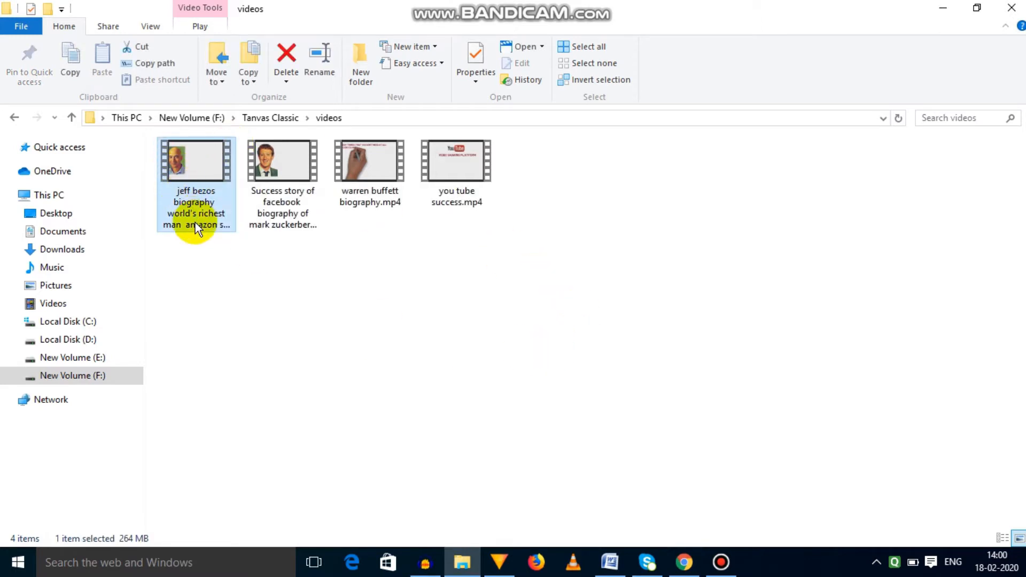
mouse_move(193, 164)
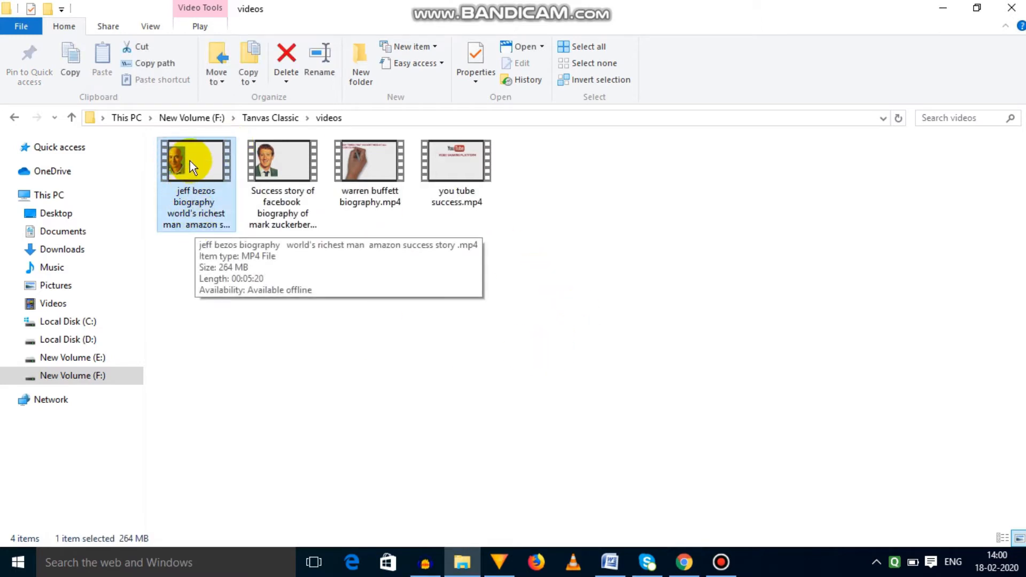
Step: Review the prepared title and description in the Word notes, then return to the upload dialog
left_click(608, 562)
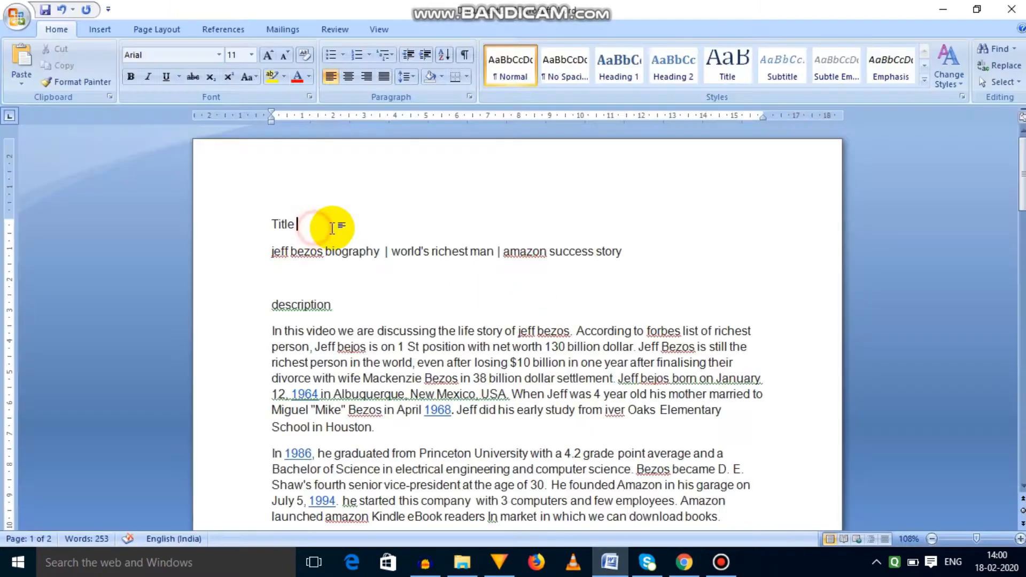
scroll("up", 3)
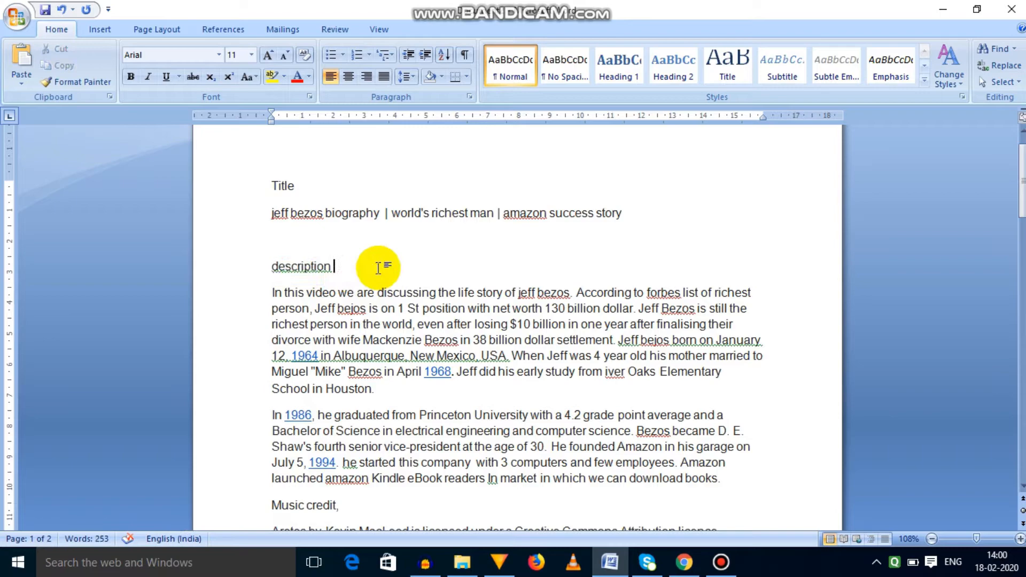
left_click(683, 562)
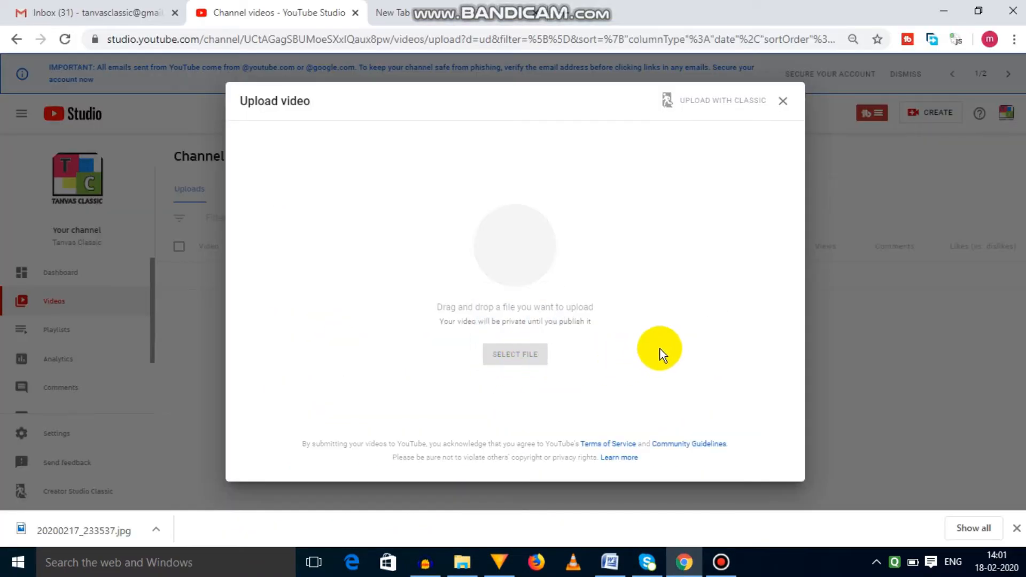
Step: Upload the Jeff Bezos video and fill in its title and full biography description from the Word notes
left_click(515, 353)
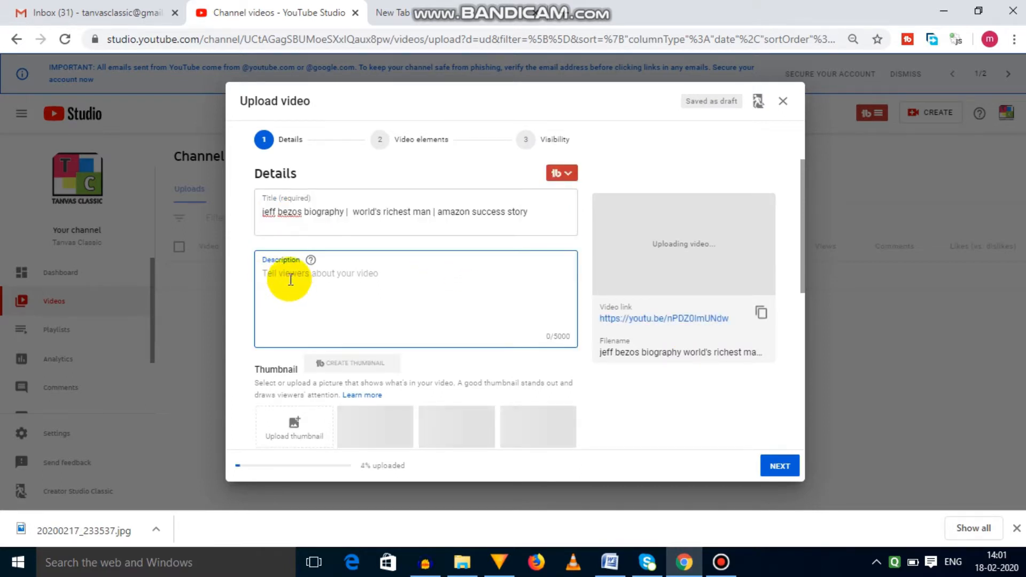
left_click(608, 562)
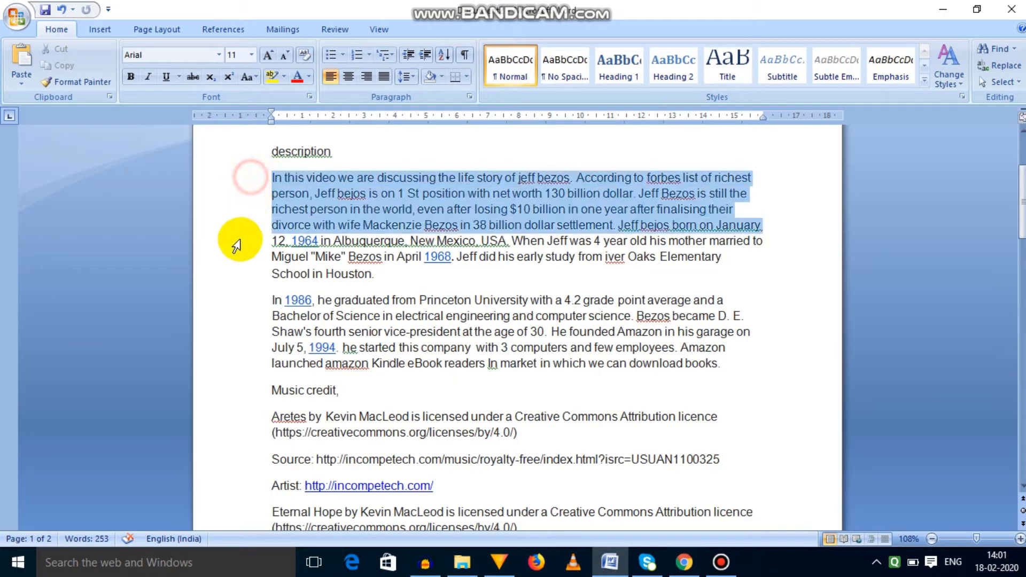
scroll("down", 3)
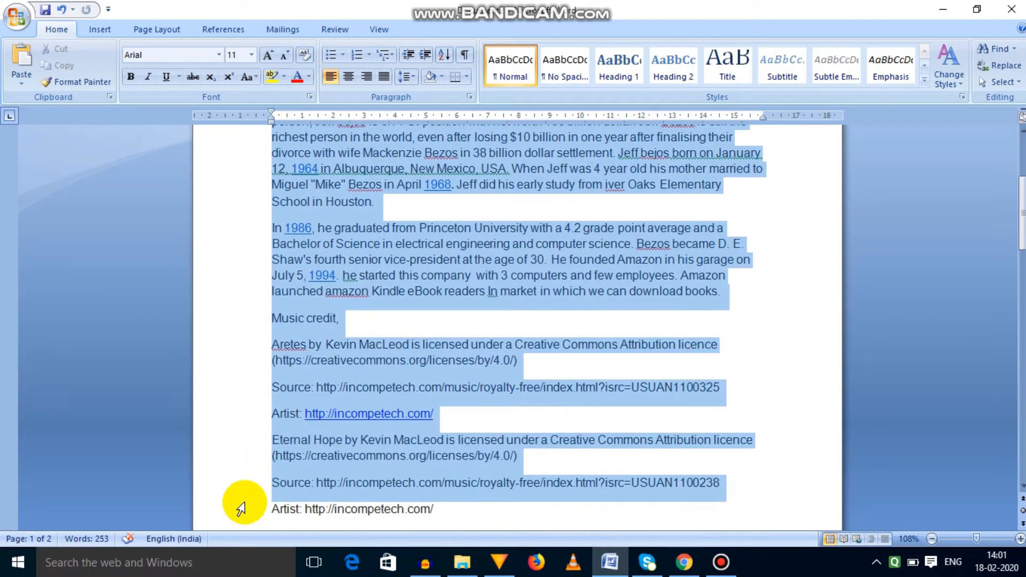
scroll("down", 3)
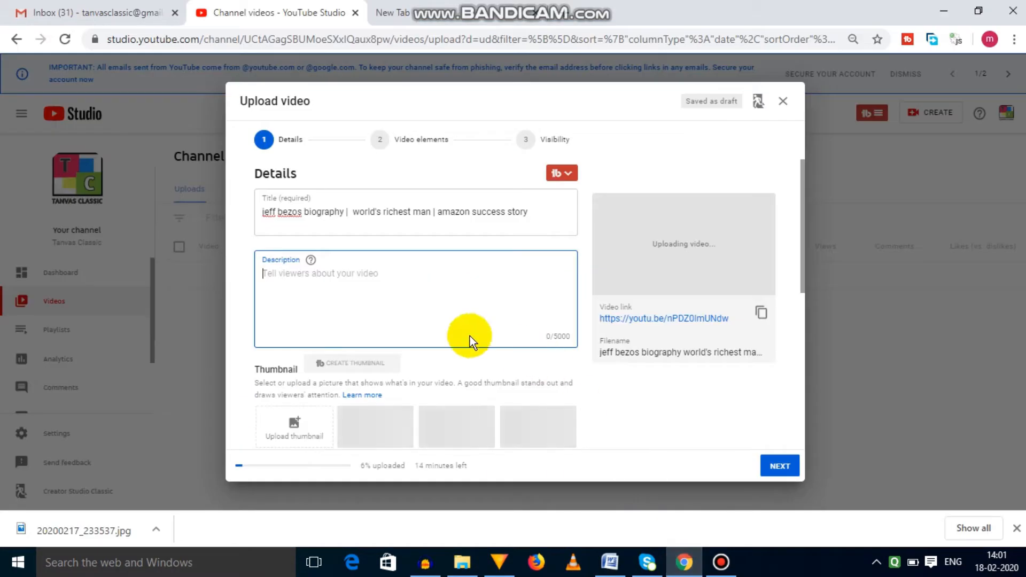
mouse_move(276, 286)
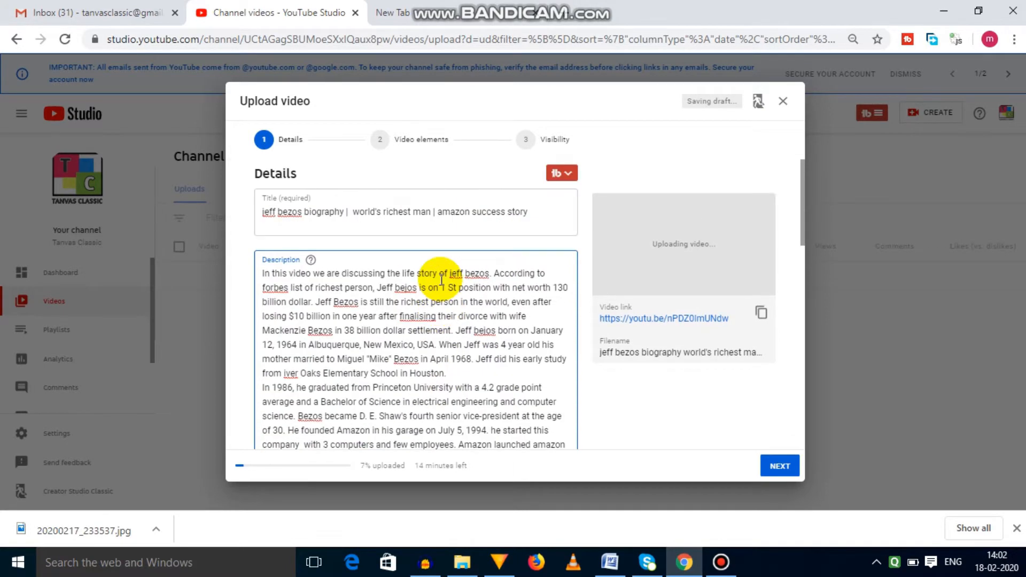
scroll("down", 3)
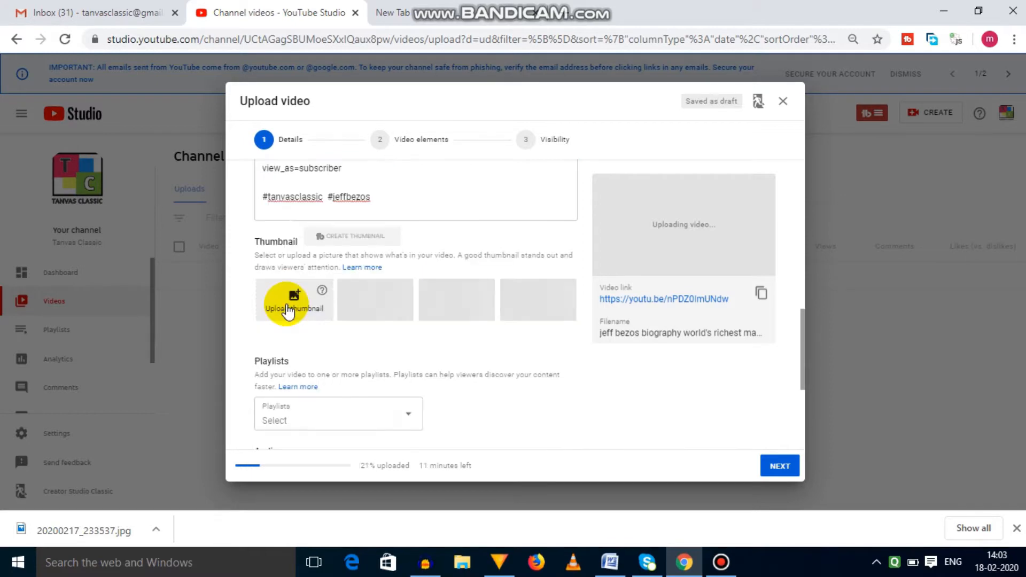
Step: Set thumb.jpg from the Desktop as the video's custom thumbnail
left_click(294, 308)
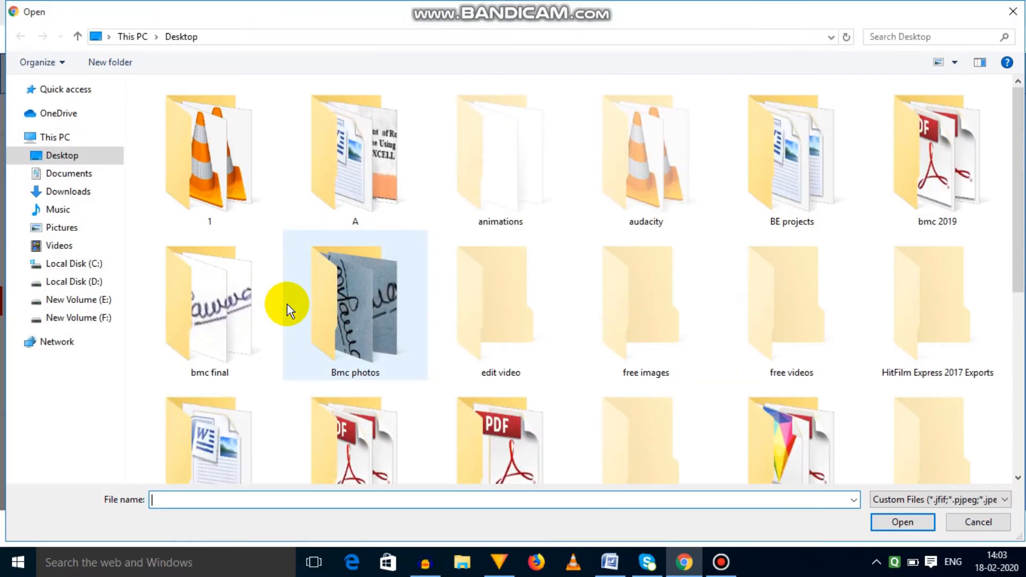
scroll("down", 3)
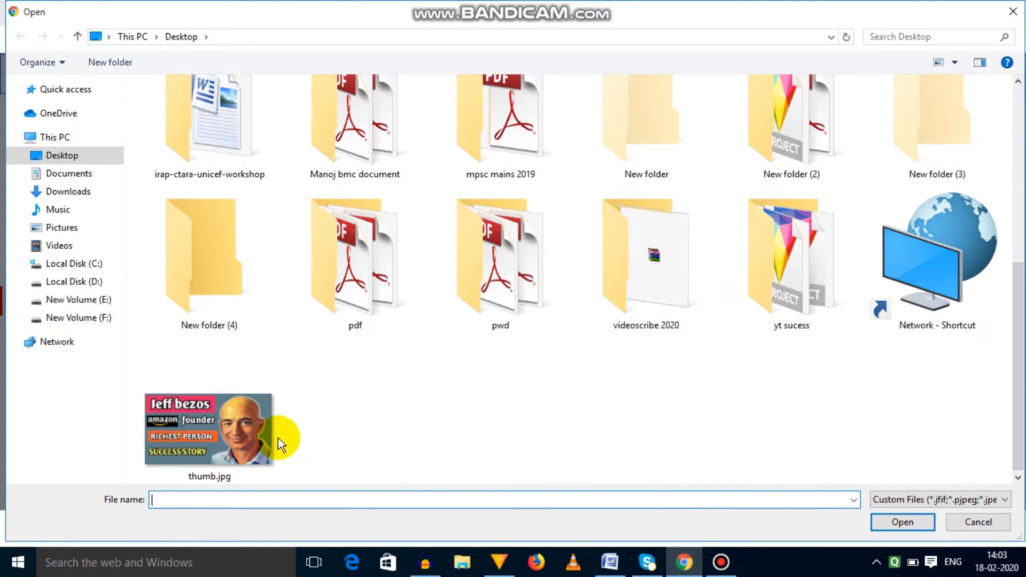
left_click(901, 522)
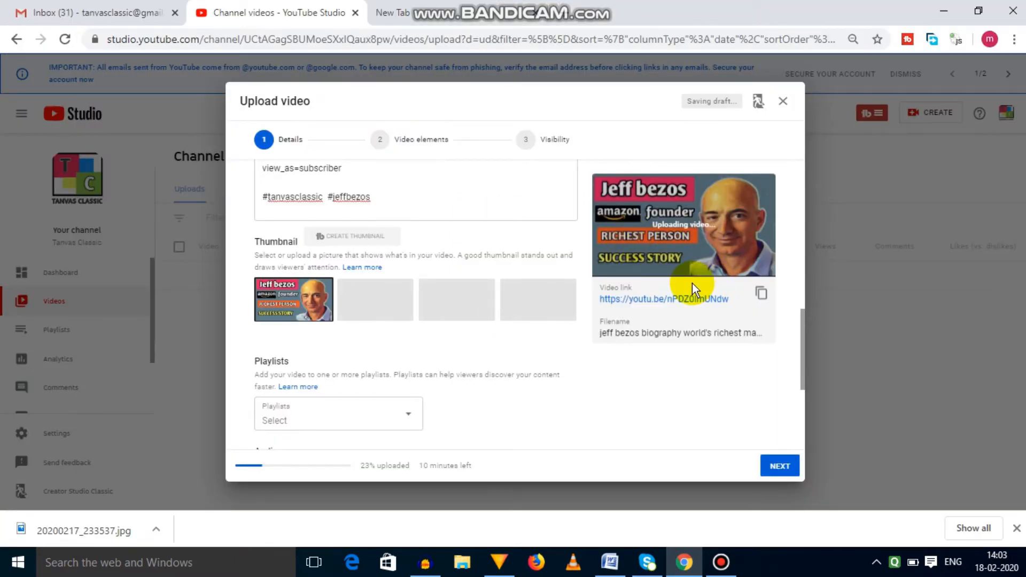
scroll("down", 3)
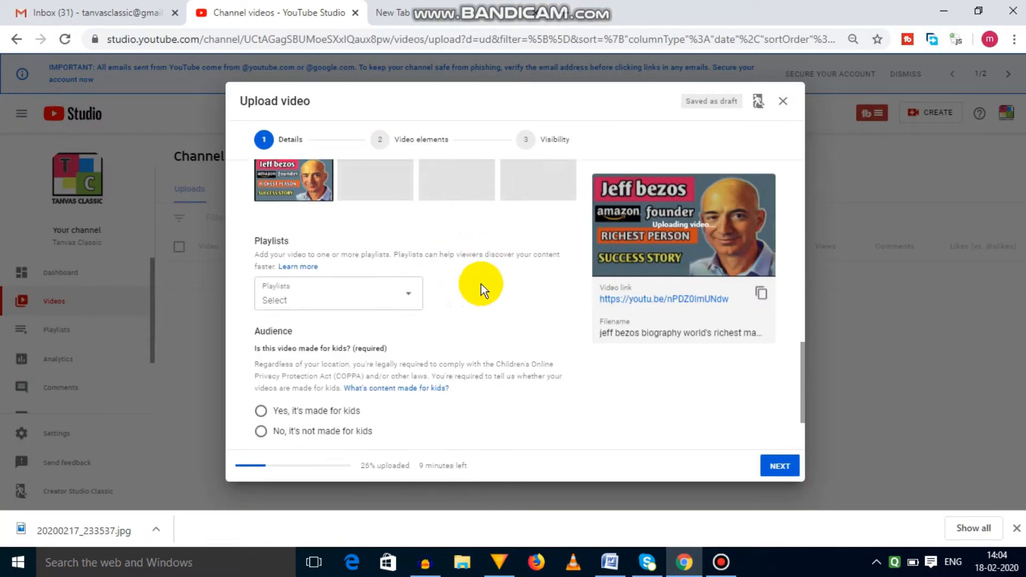
scroll("down", 3)
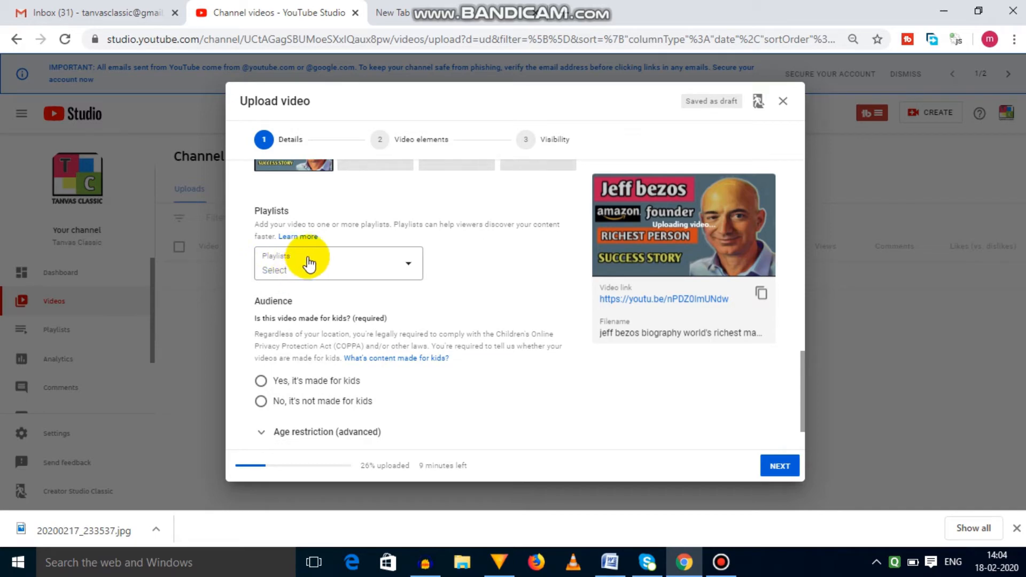
left_click(338, 263)
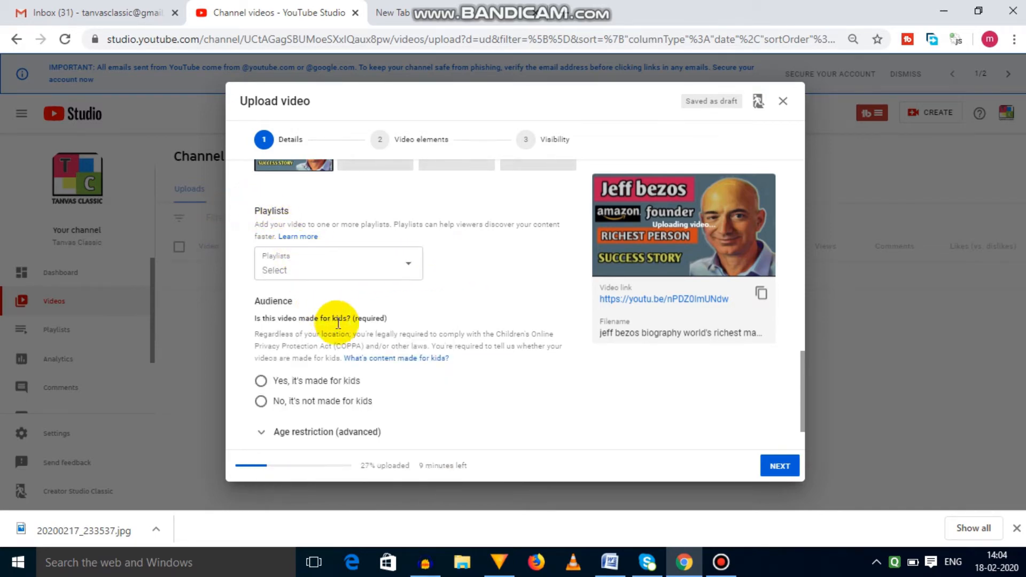
Step: Mark the video as not made for kids and keep 'No, don't restrict my video' under Age restriction
scroll("down", 3)
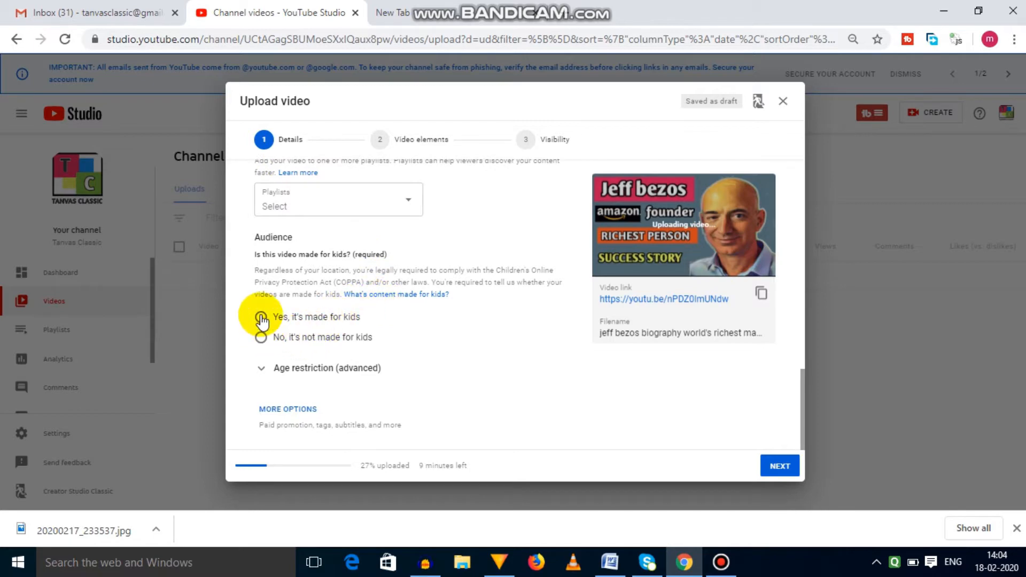
left_click(260, 337)
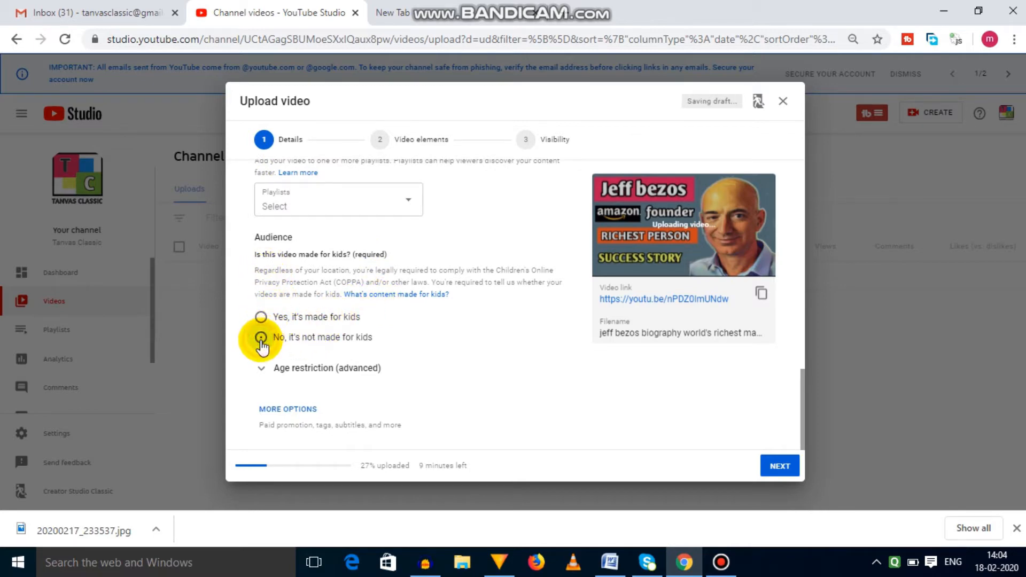
left_click(260, 337)
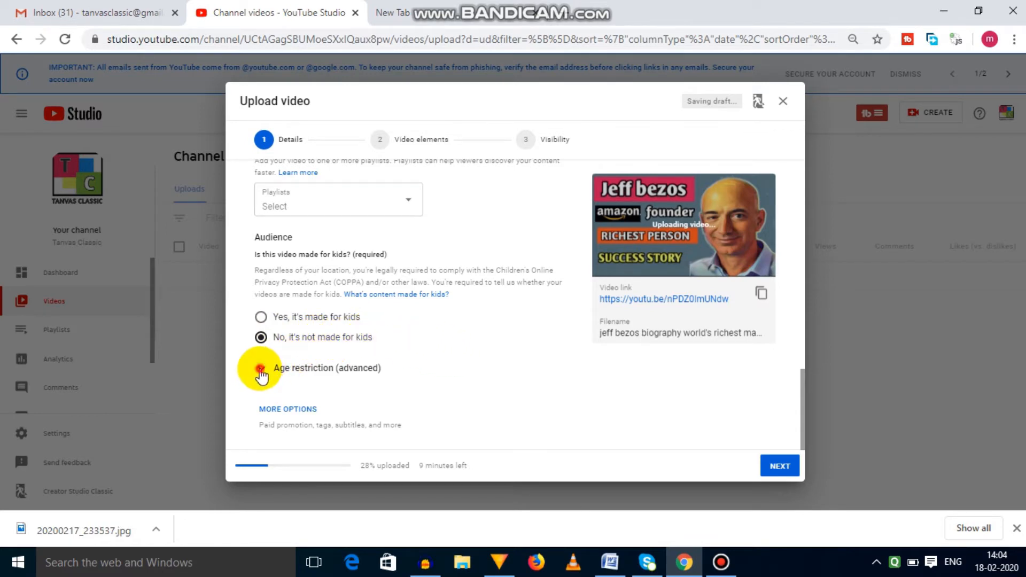
left_click(261, 372)
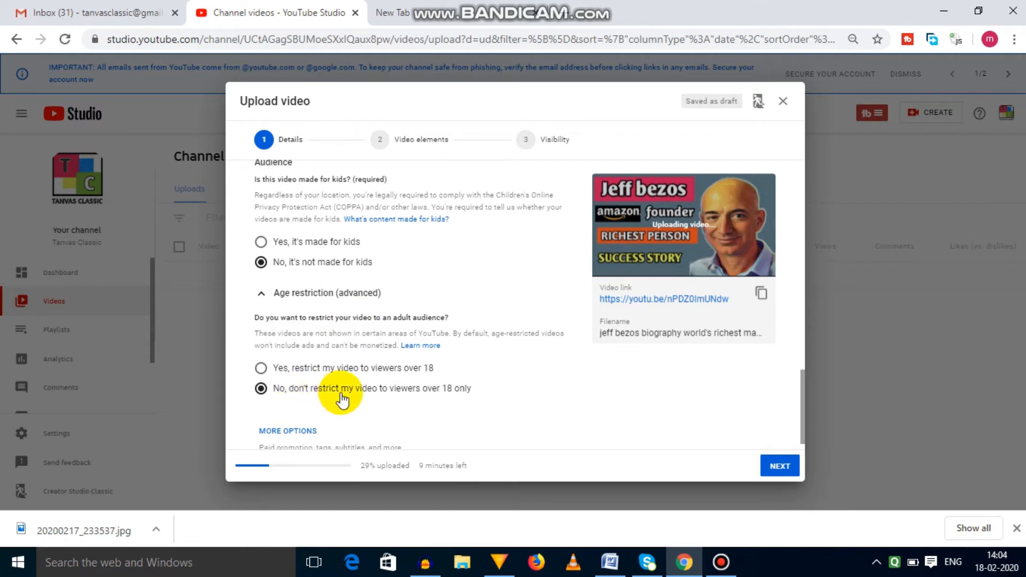
mouse_move(274, 325)
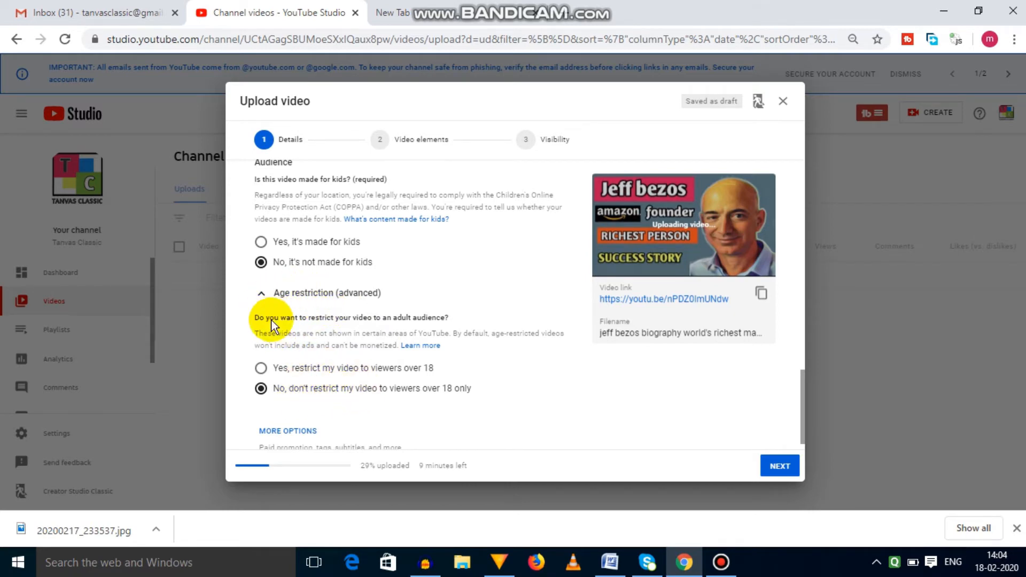
scroll("down", 3)
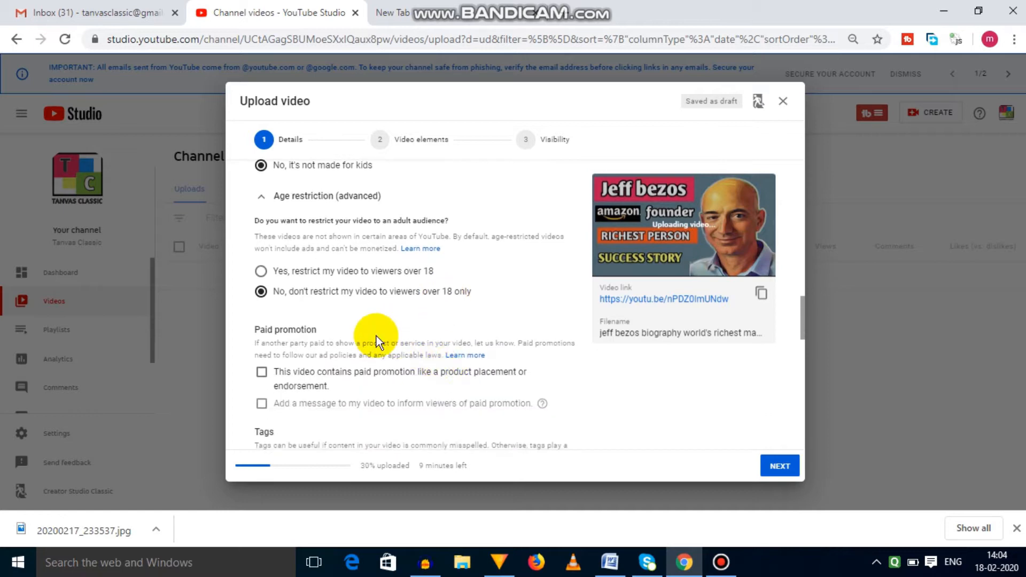
scroll("down", 3)
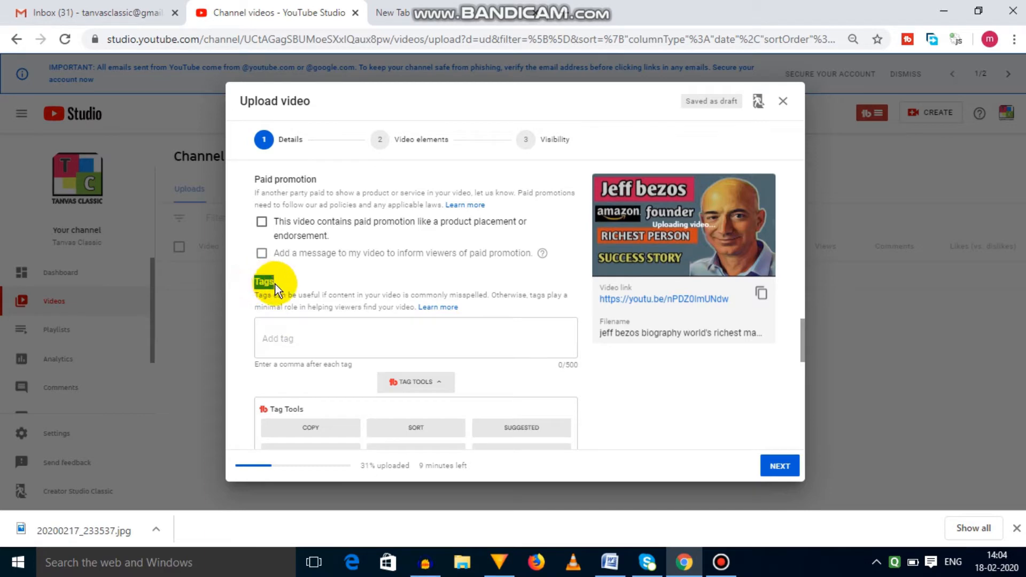
Step: Add the tag 'jeff bezos' to the Tags box, copied from the Word notes
left_click(414, 338)
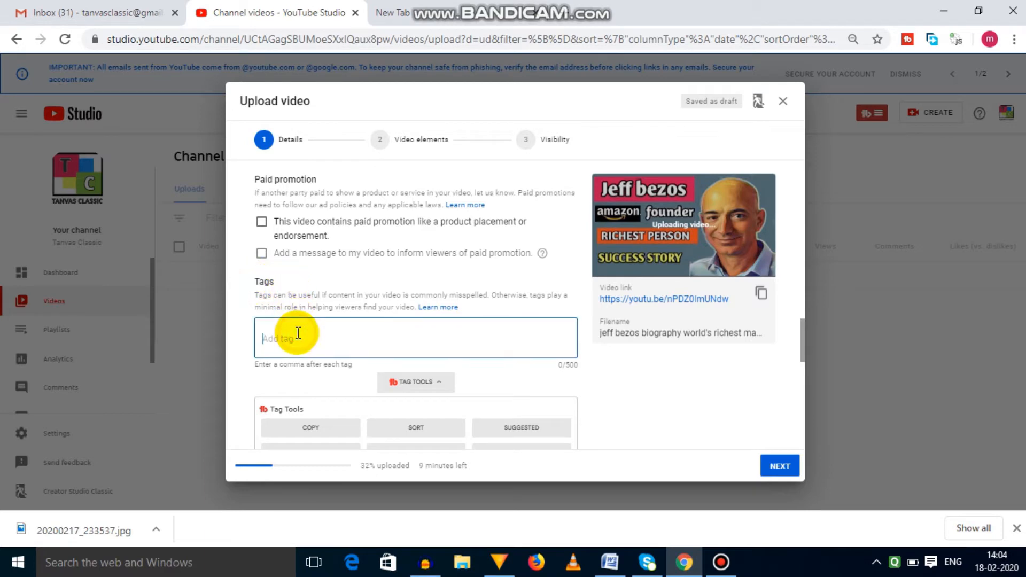
mouse_move(588, 410)
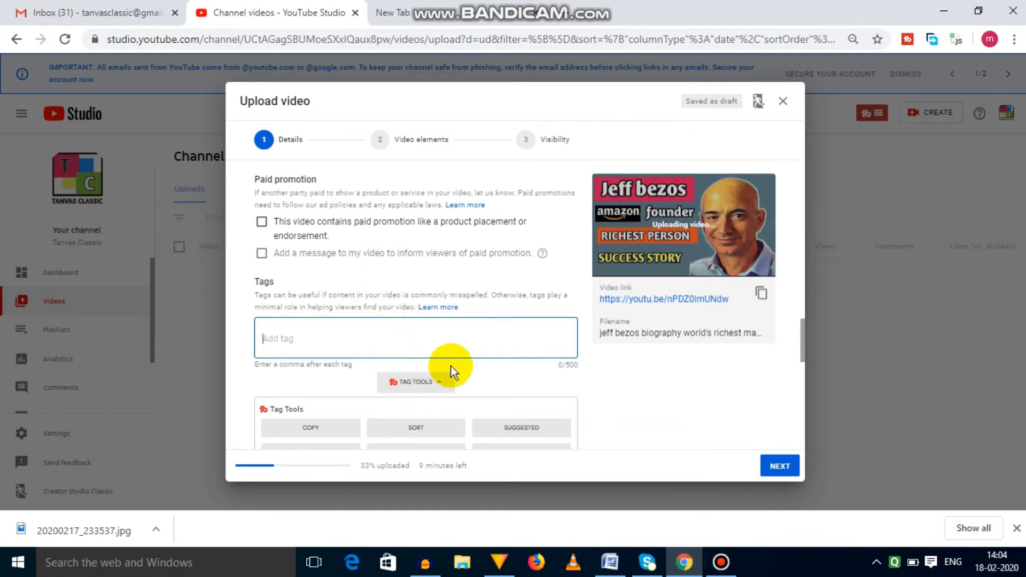
left_click(609, 562)
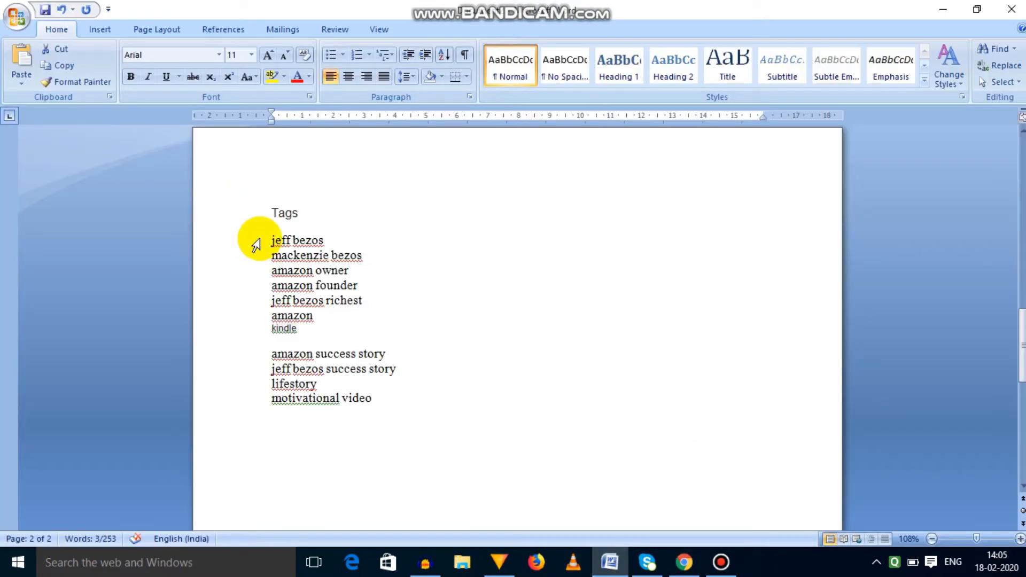
double_click(296, 240)
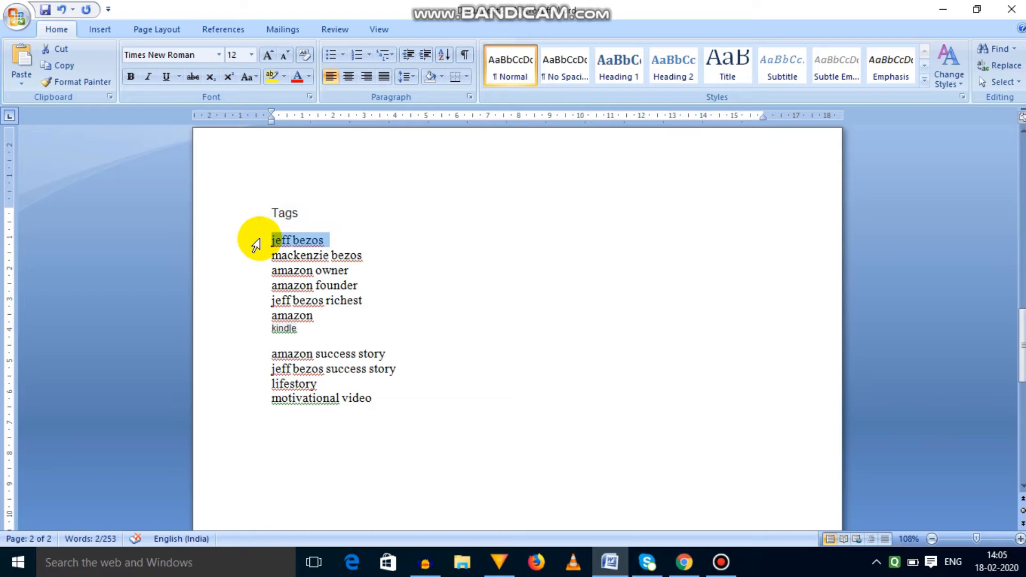
left_click(683, 561)
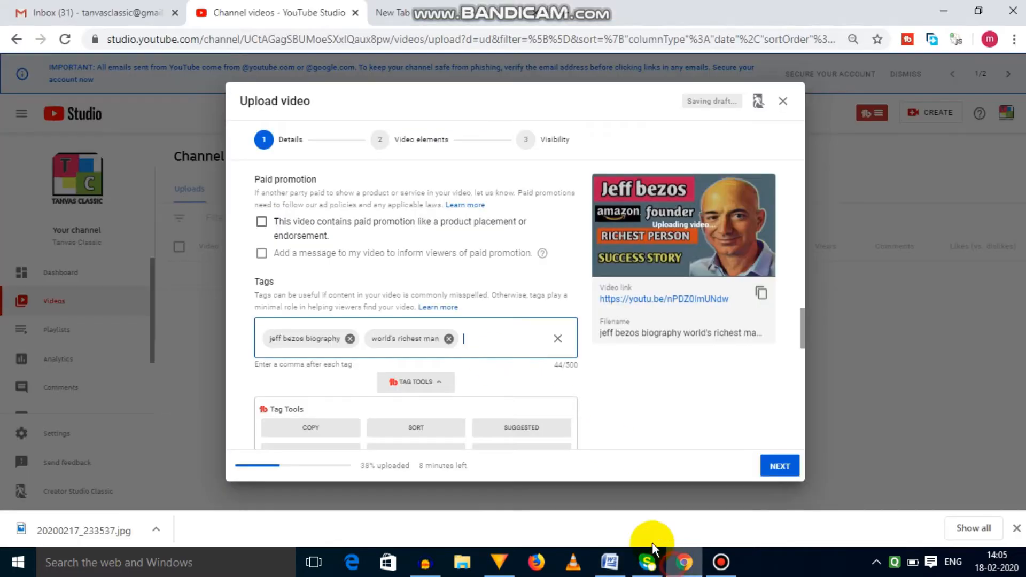
mouse_move(482, 356)
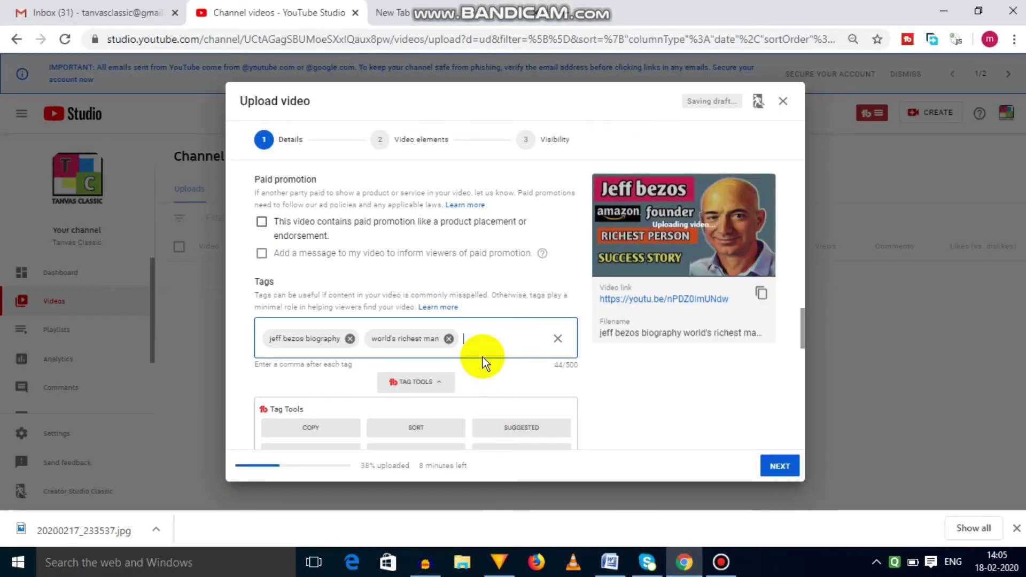
type("jeff bezos")
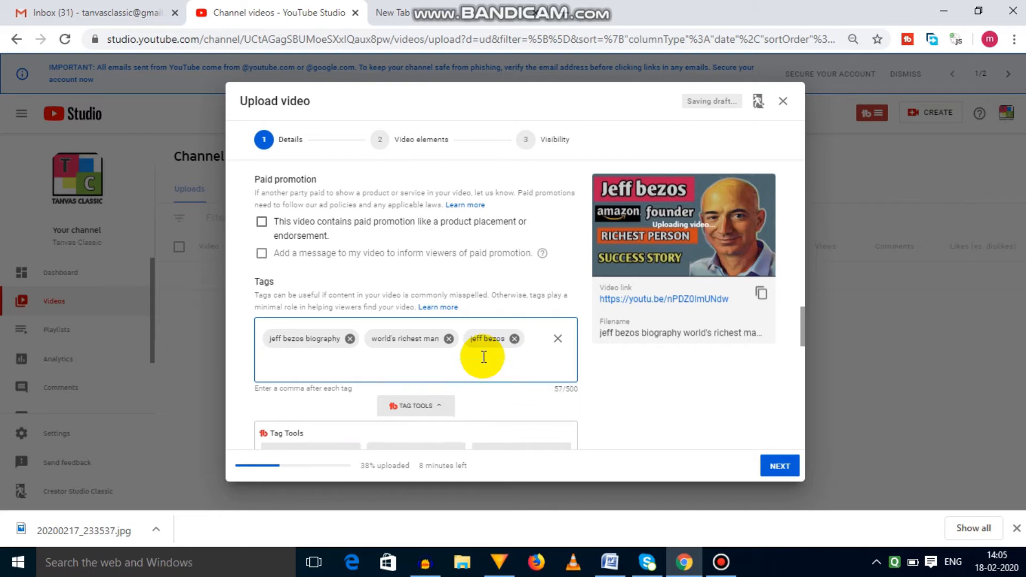
Step: Add the remaining Jeff Bezos and Amazon tags plus the suggested 'jeff bezos biography in english'
left_click(609, 562)
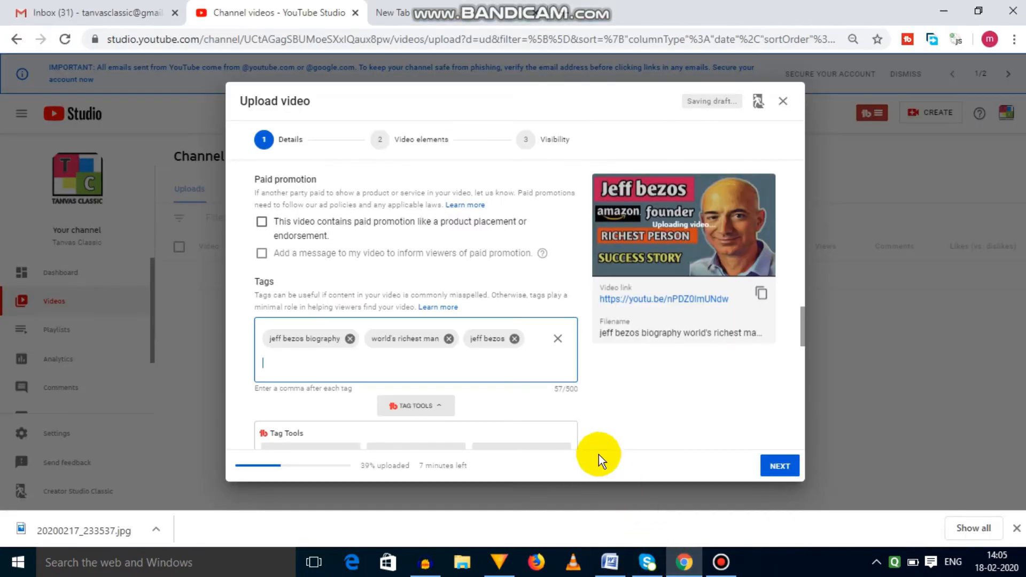
left_click(608, 562)
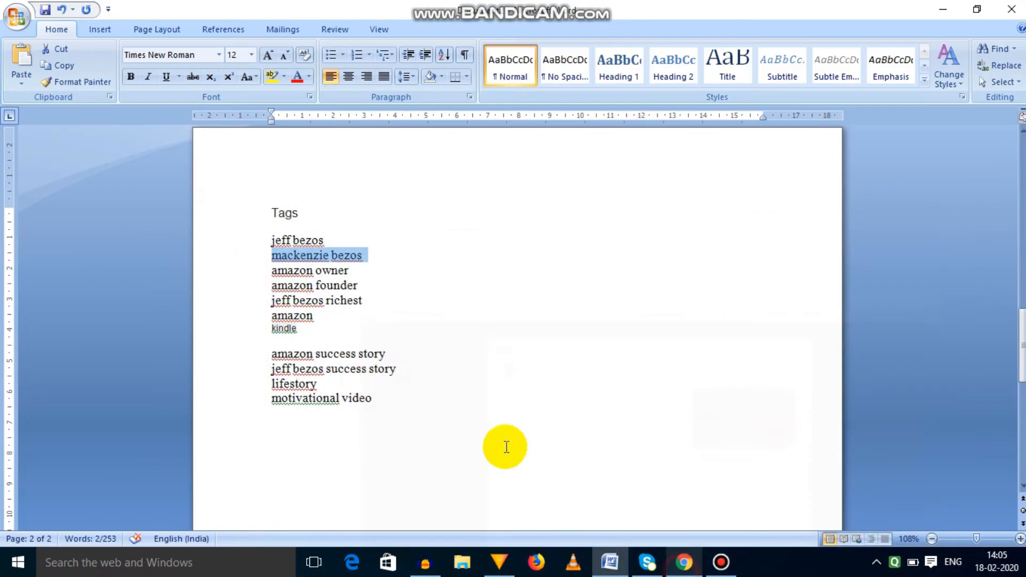
left_click(683, 562)
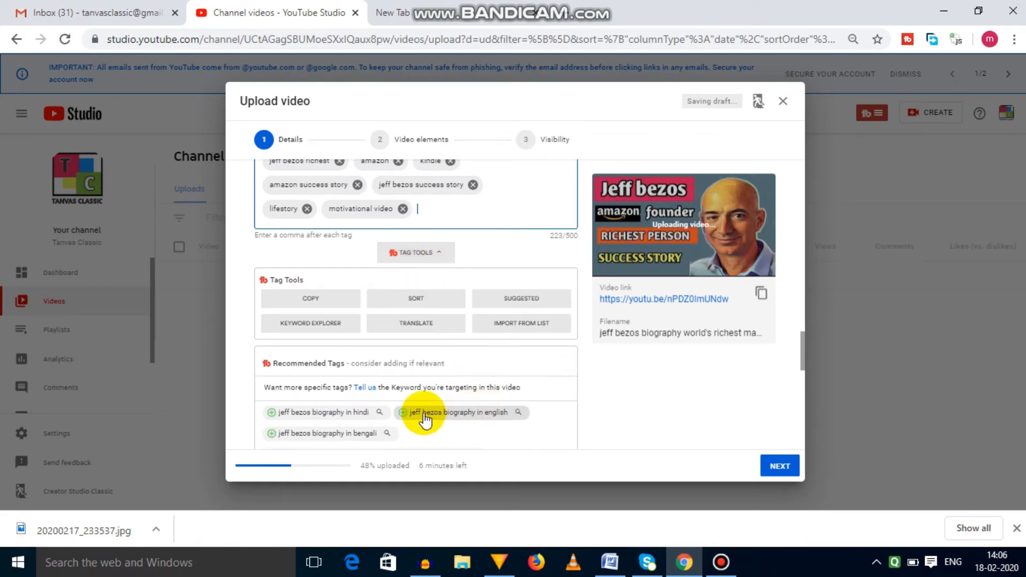
left_click(403, 413)
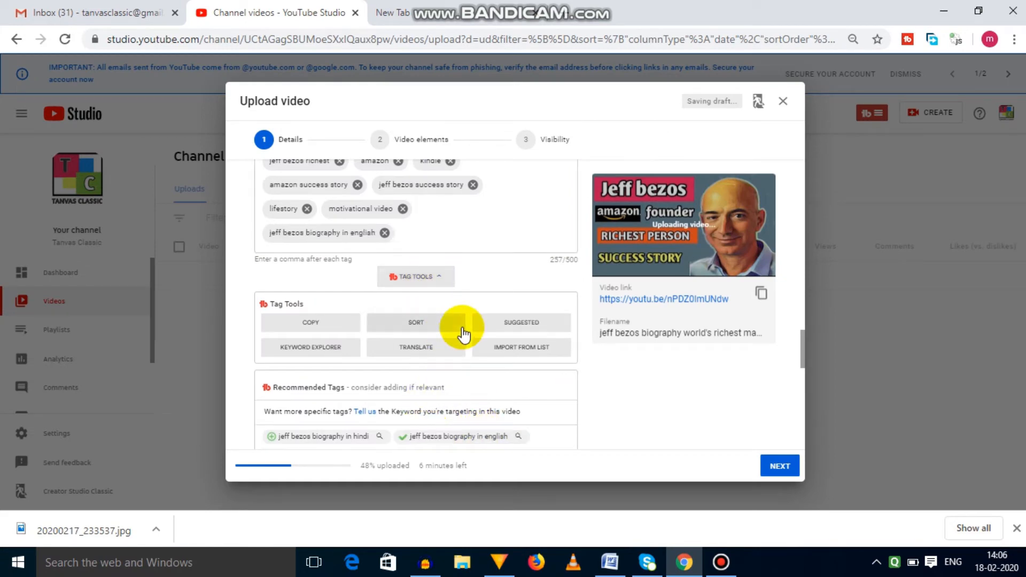
Step: Set the video language to English (United Kingdom) and leave caption certification at None
scroll("down", 3)
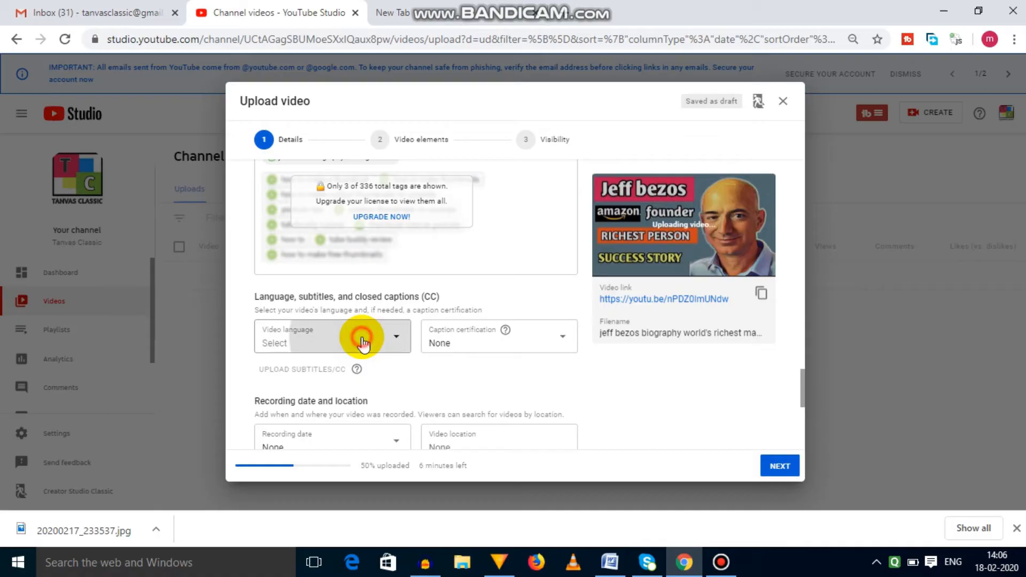
left_click(332, 339)
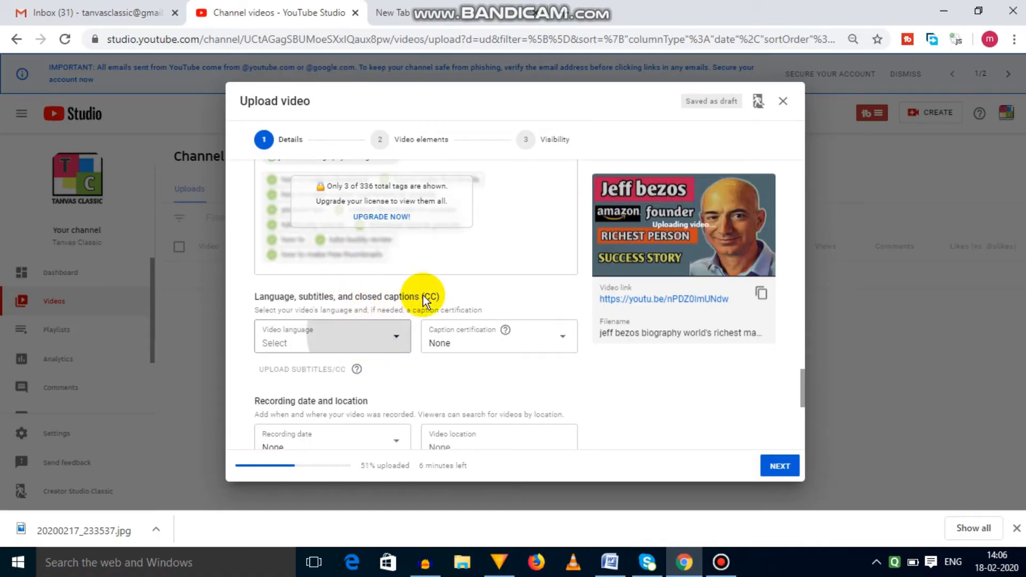
left_click(331, 343)
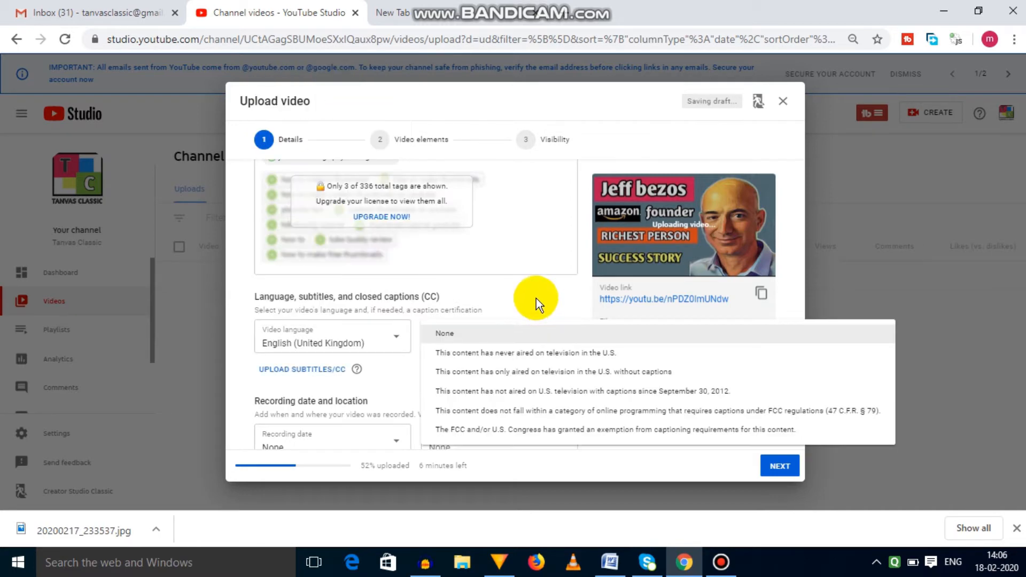
left_click(443, 333)
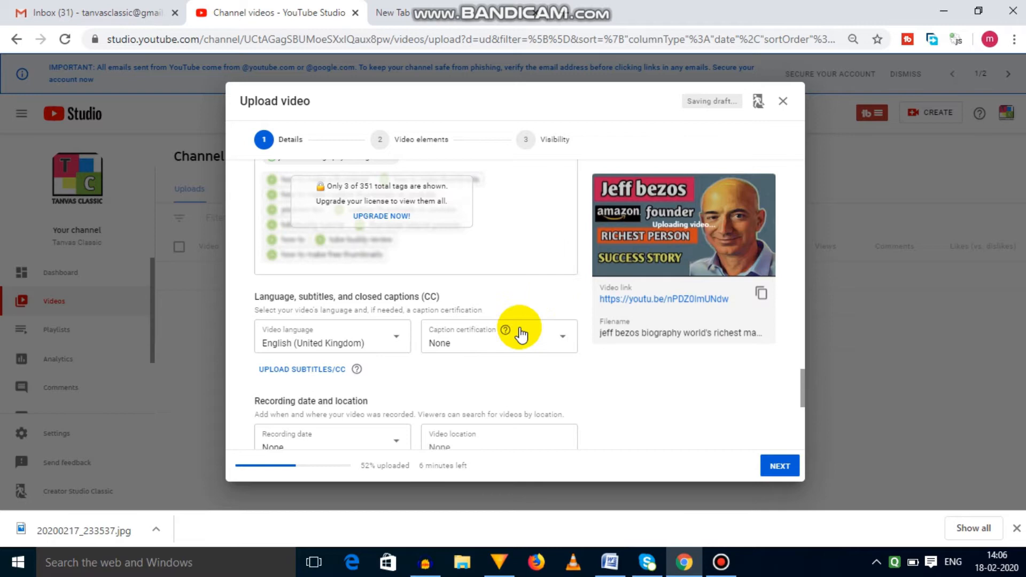
Step: Set the recording date to Feb 18, 2020, leaving the video location empty
scroll("down", 3)
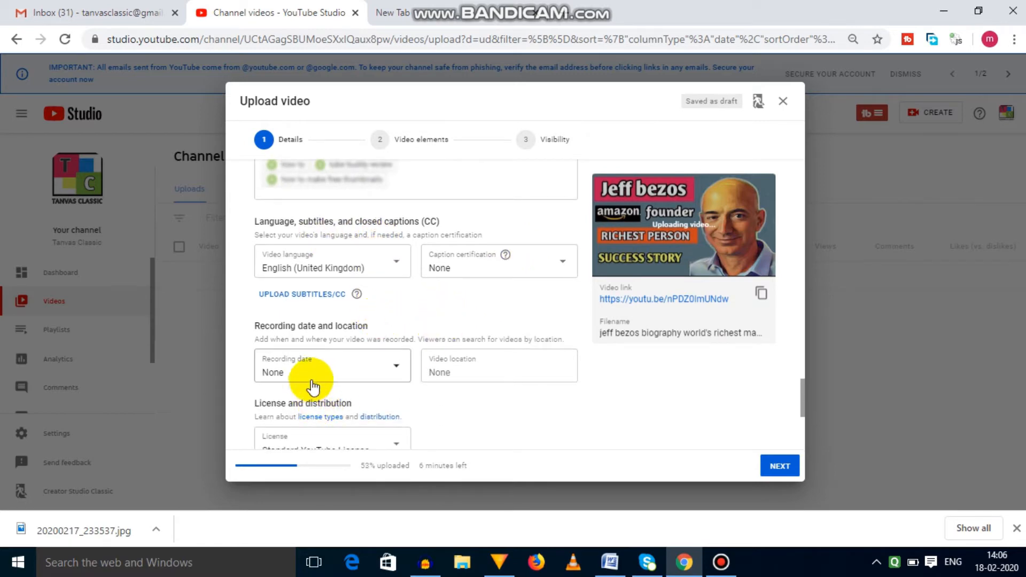
left_click(332, 365)
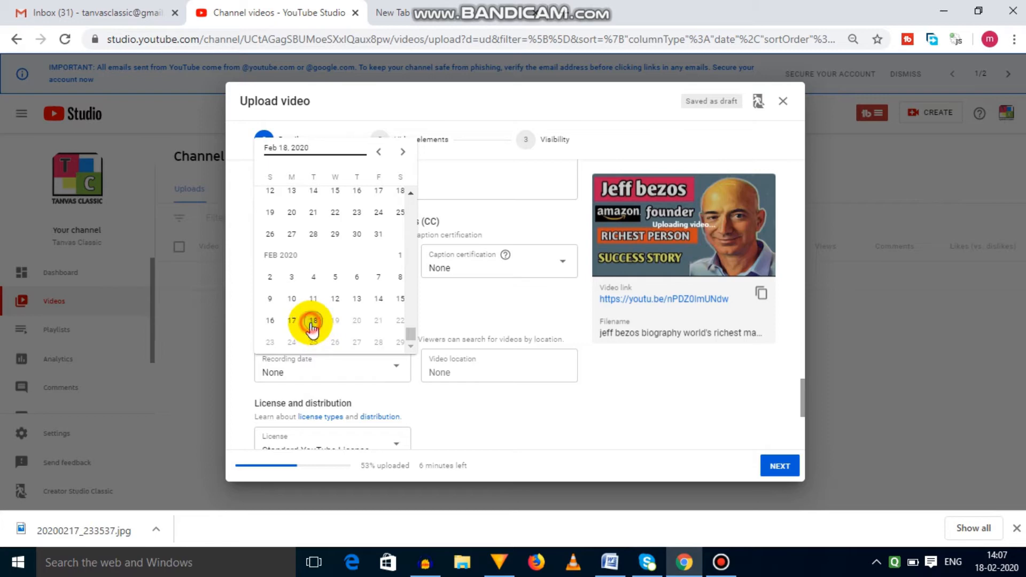
left_click(313, 320)
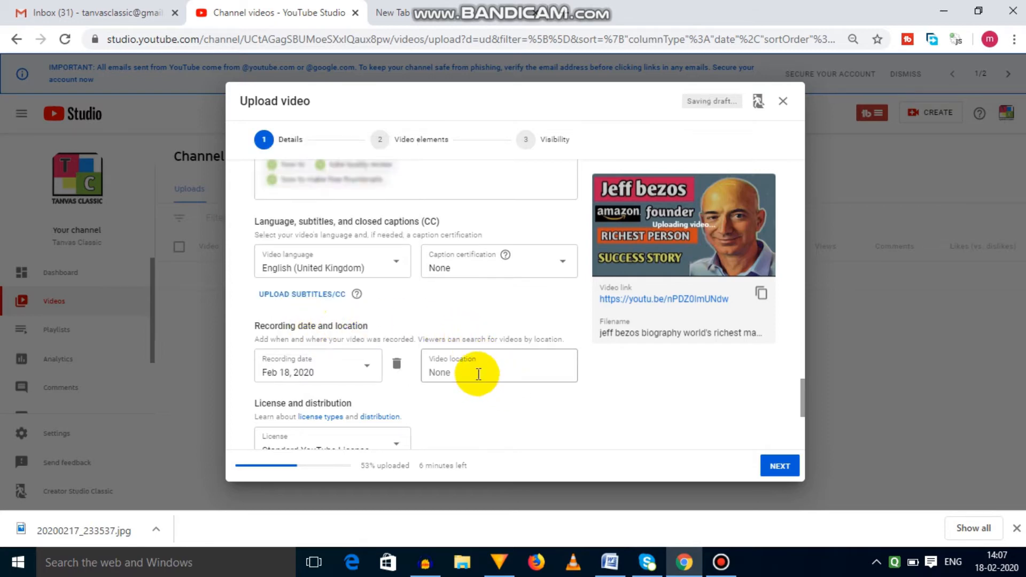
left_click(478, 372)
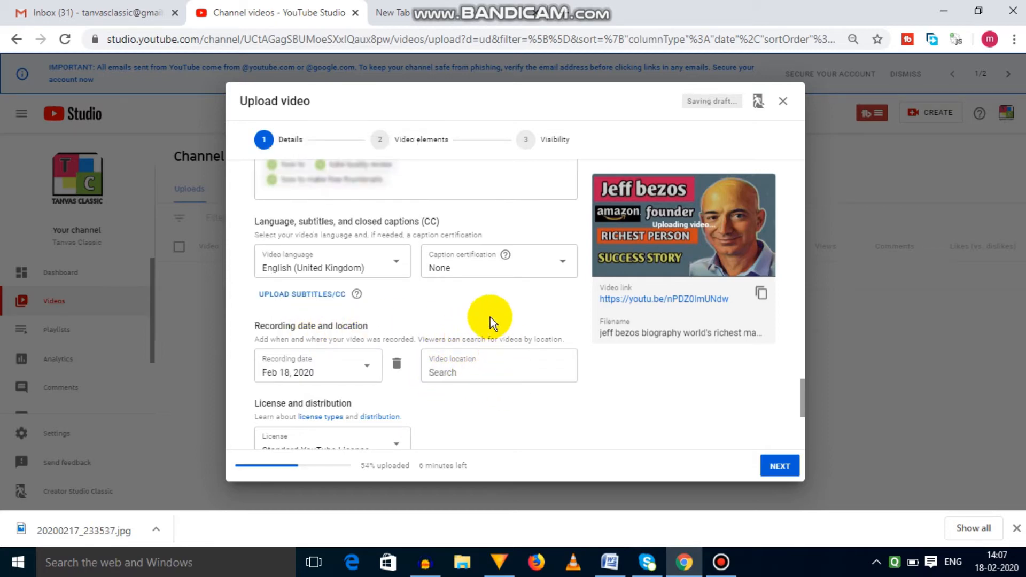
Step: Keep the Standard YouTube License and Education category in the License settings
scroll("down", 3)
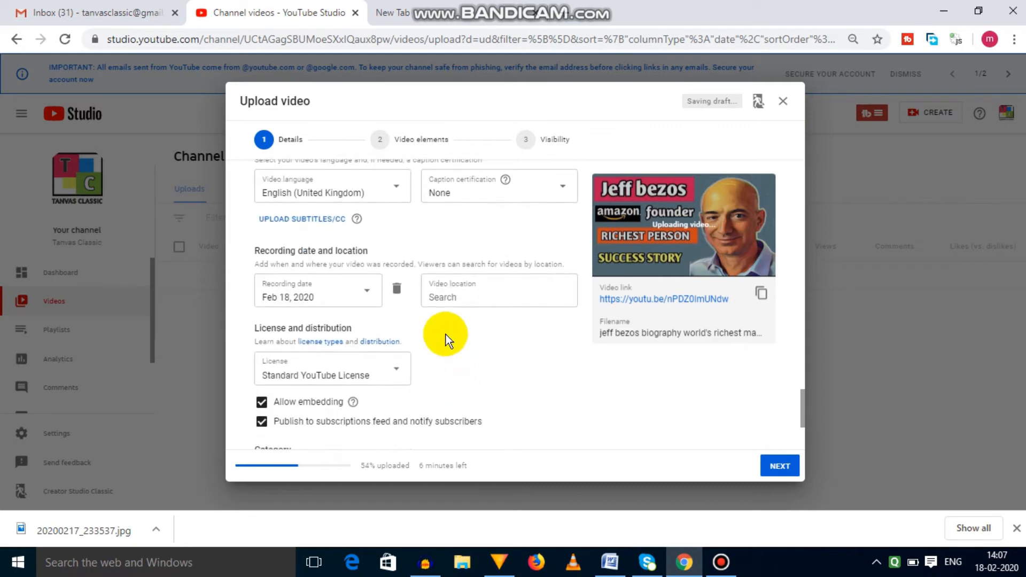
scroll("down", 3)
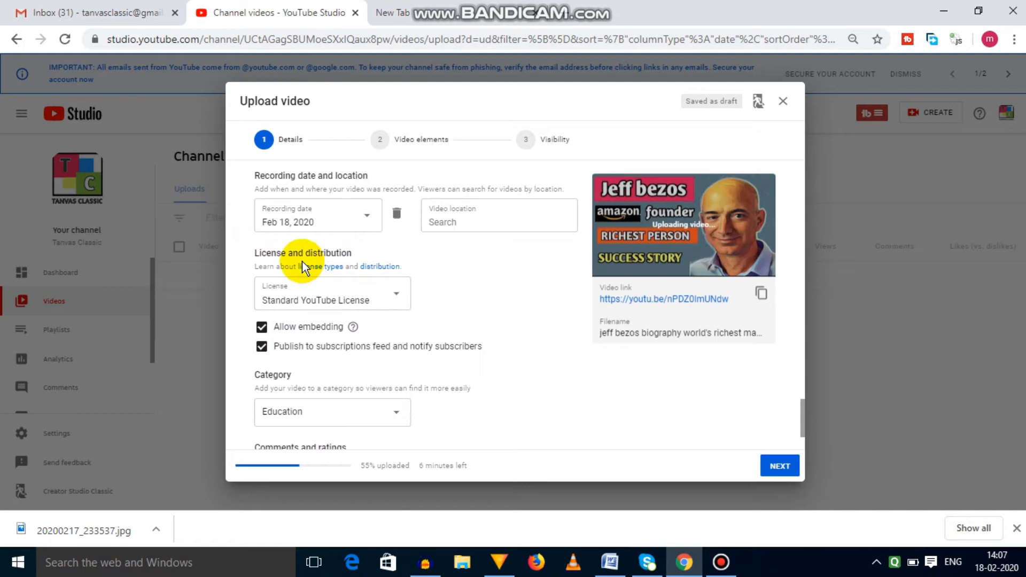
left_click(331, 293)
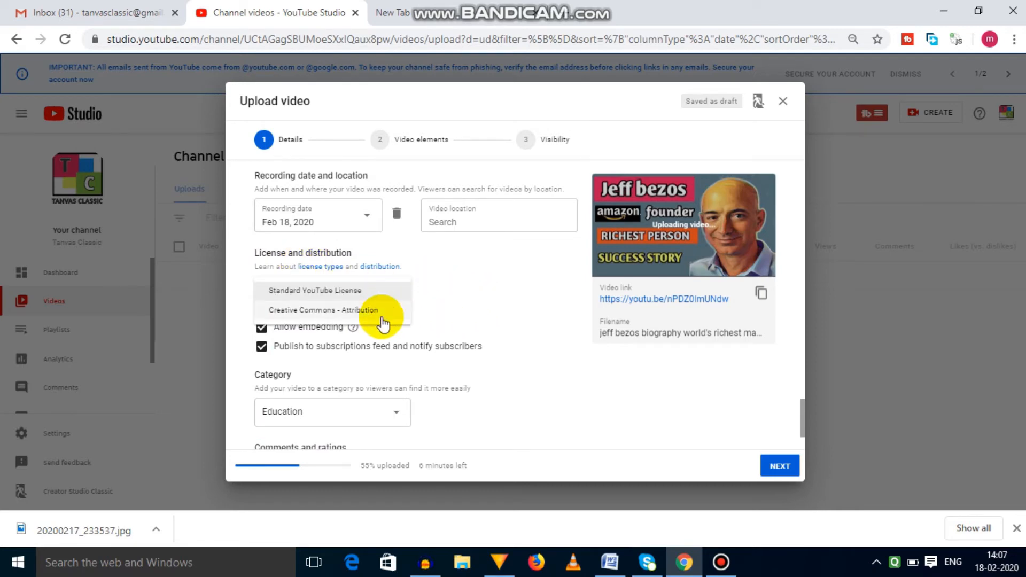
left_click(314, 289)
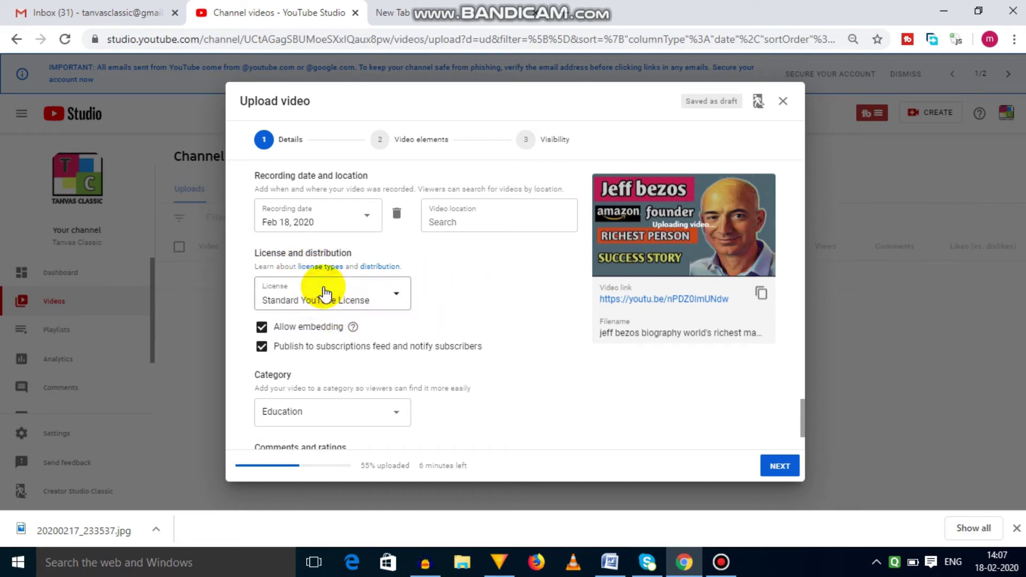
left_click(330, 293)
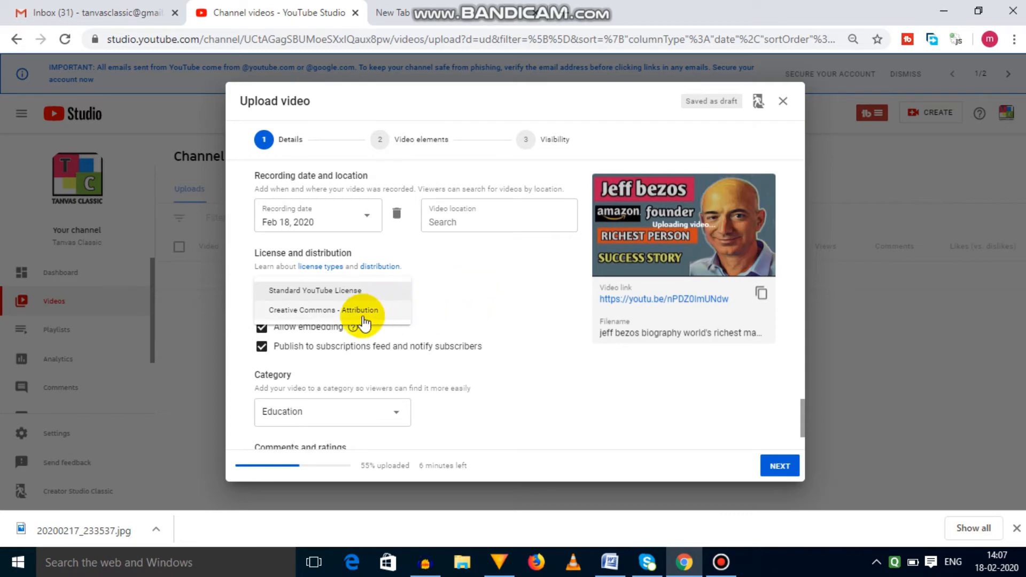
left_click(314, 290)
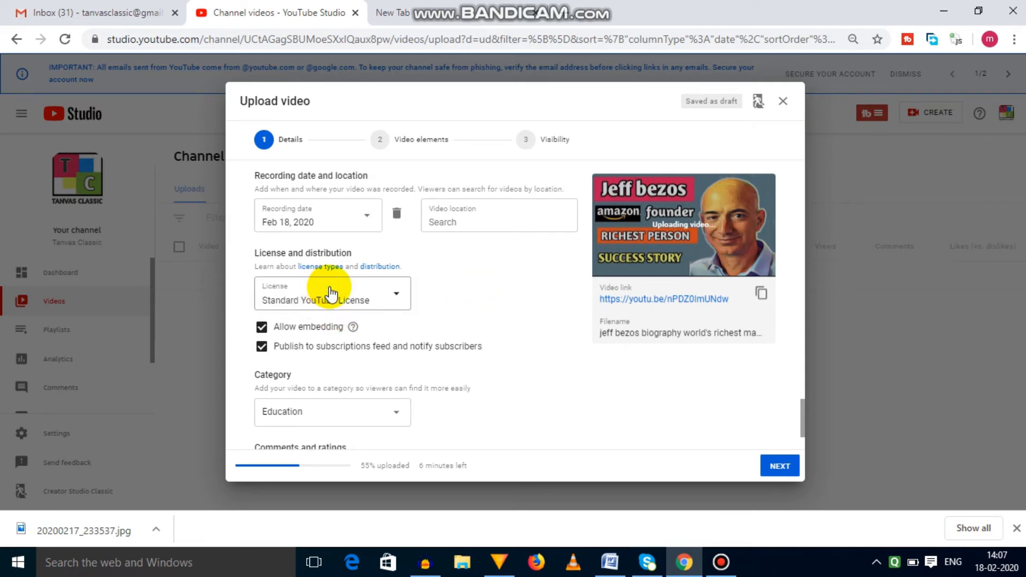
left_click(331, 293)
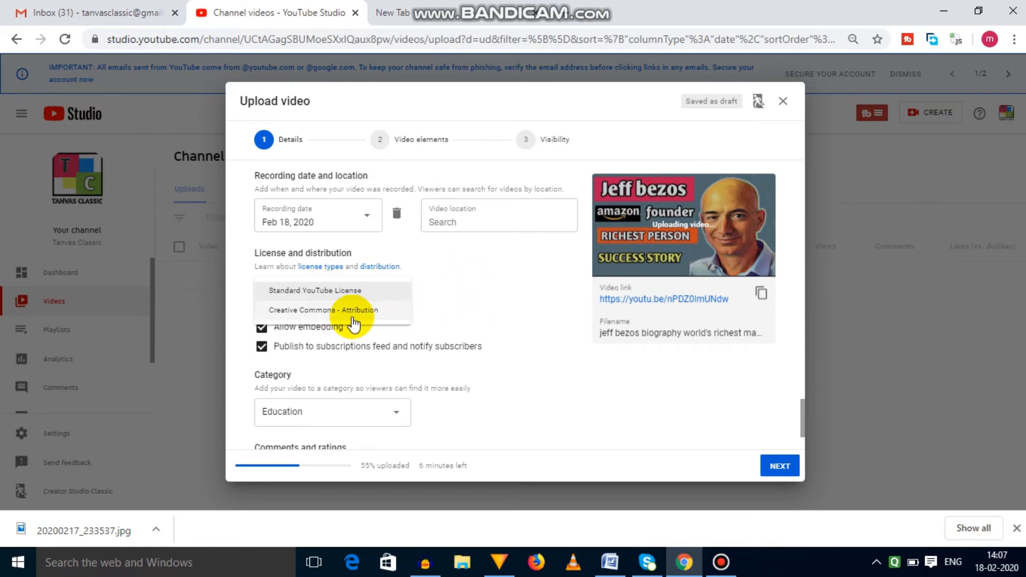
left_click(314, 290)
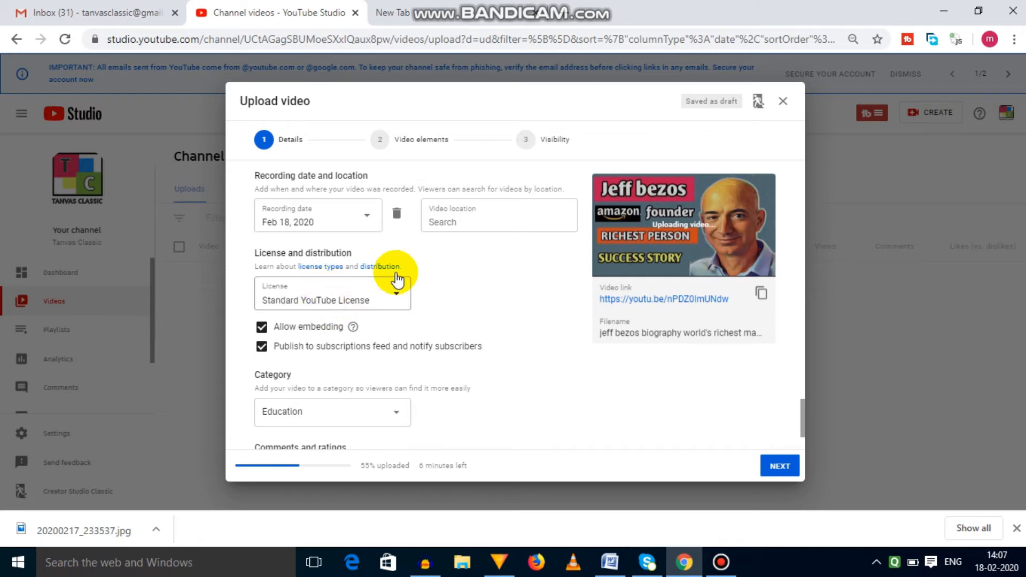
Step: Bring up the Comment visibility choices for who may comment
scroll("down", 3)
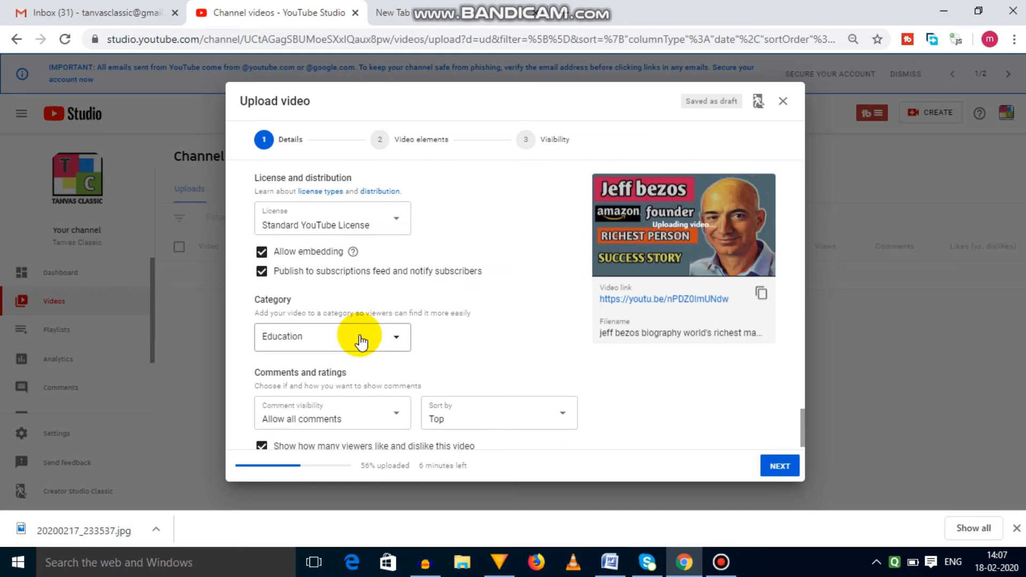
left_click(331, 336)
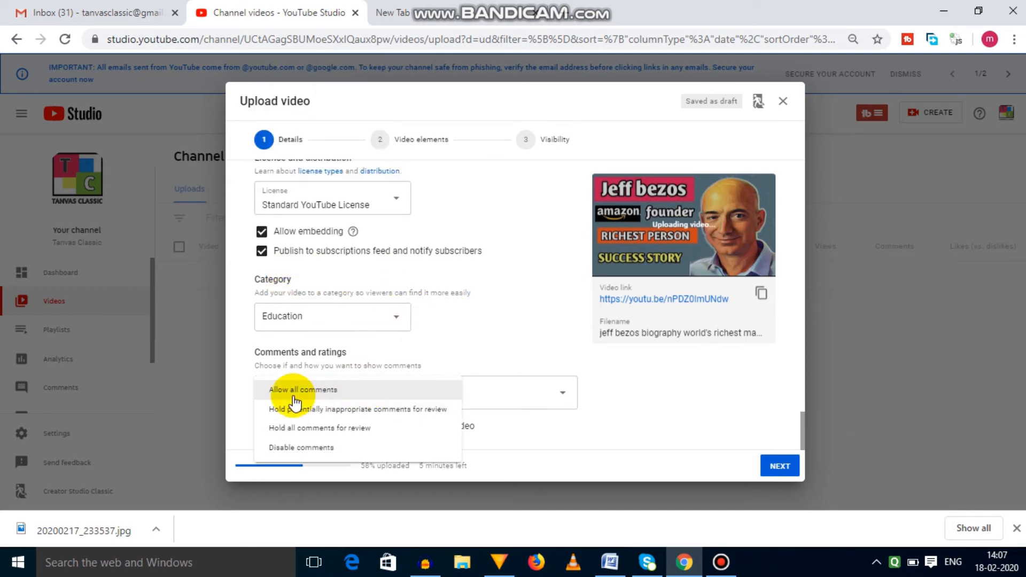
mouse_move(325, 397)
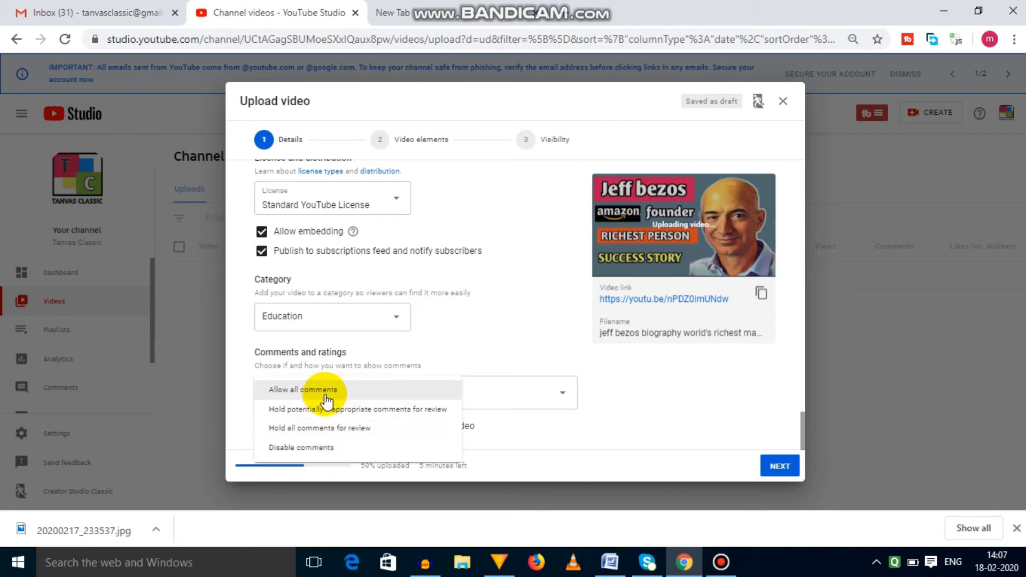
Step: Advance the upload from Details to the Video elements step via NEXT
left_click(779, 465)
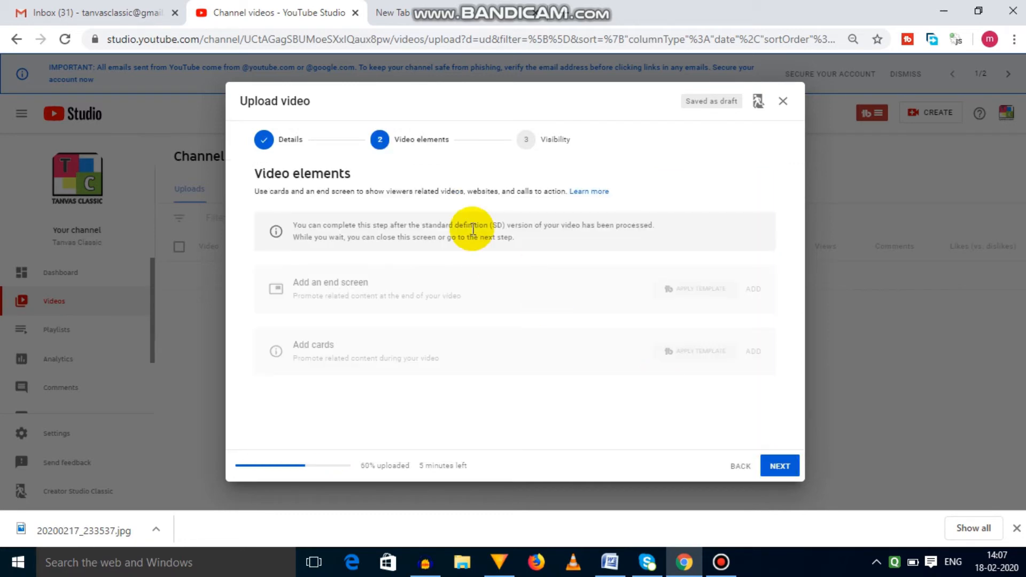
mouse_move(443, 287)
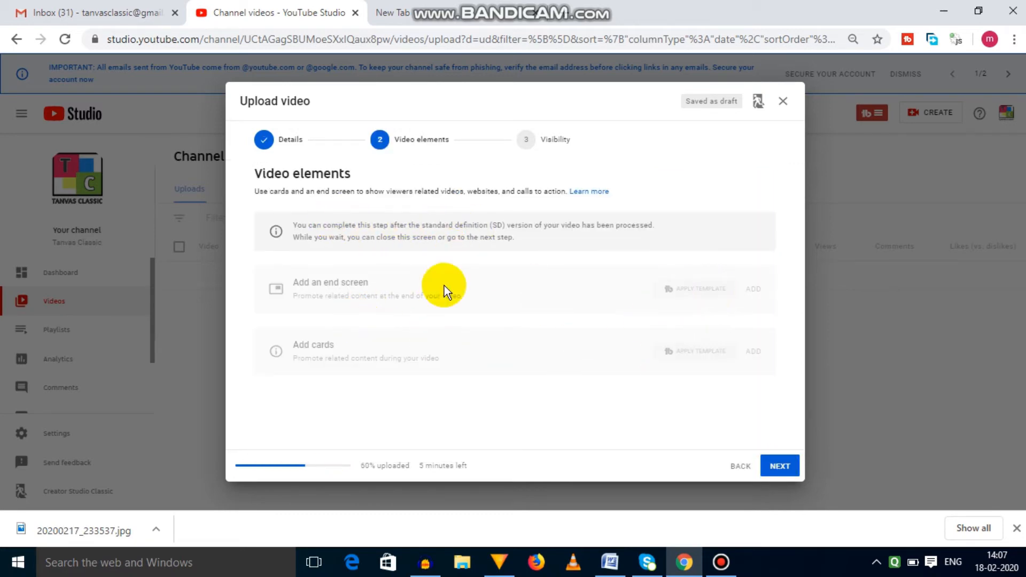
mouse_move(726, 359)
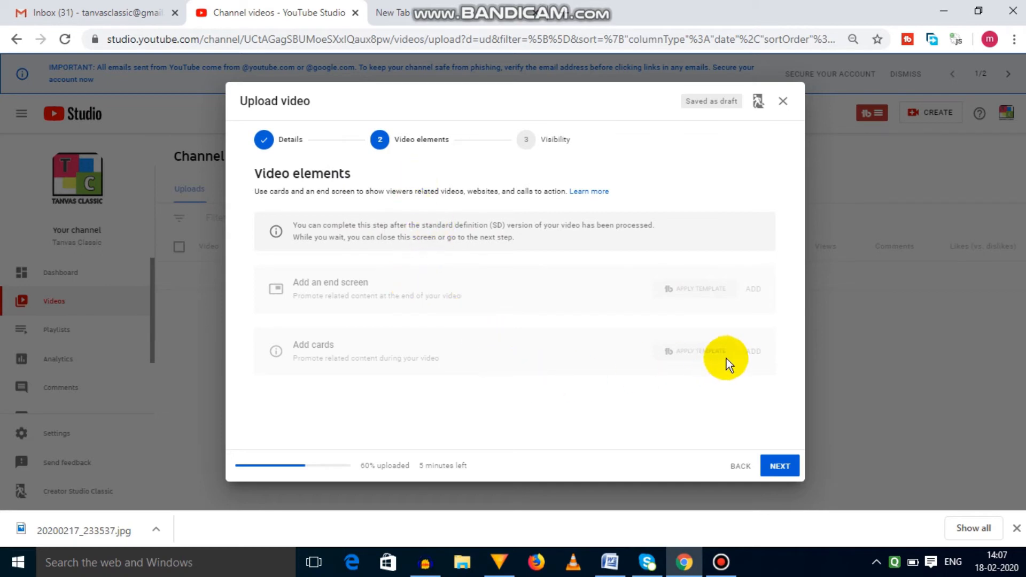
mouse_move(353, 252)
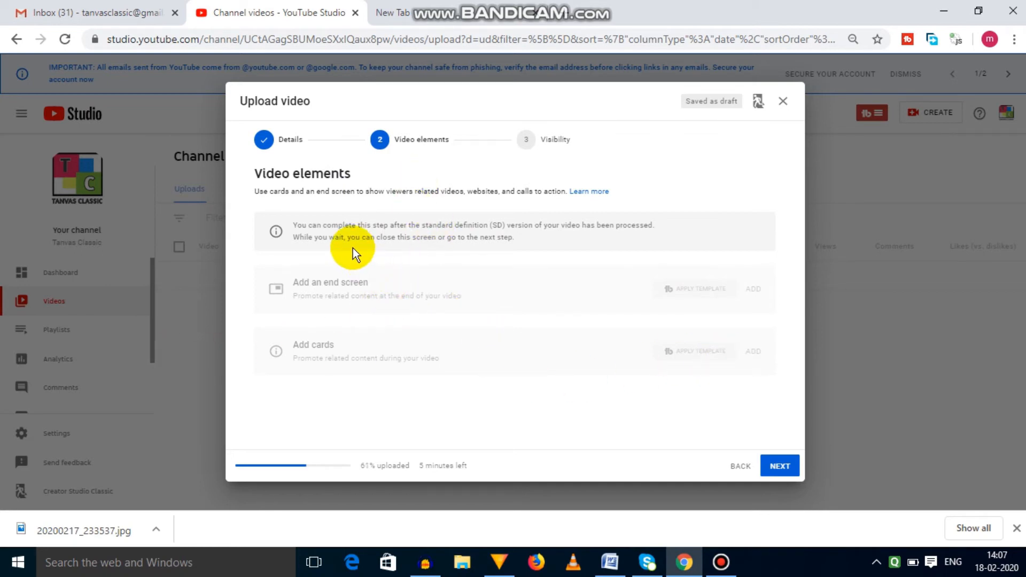
mouse_move(471, 235)
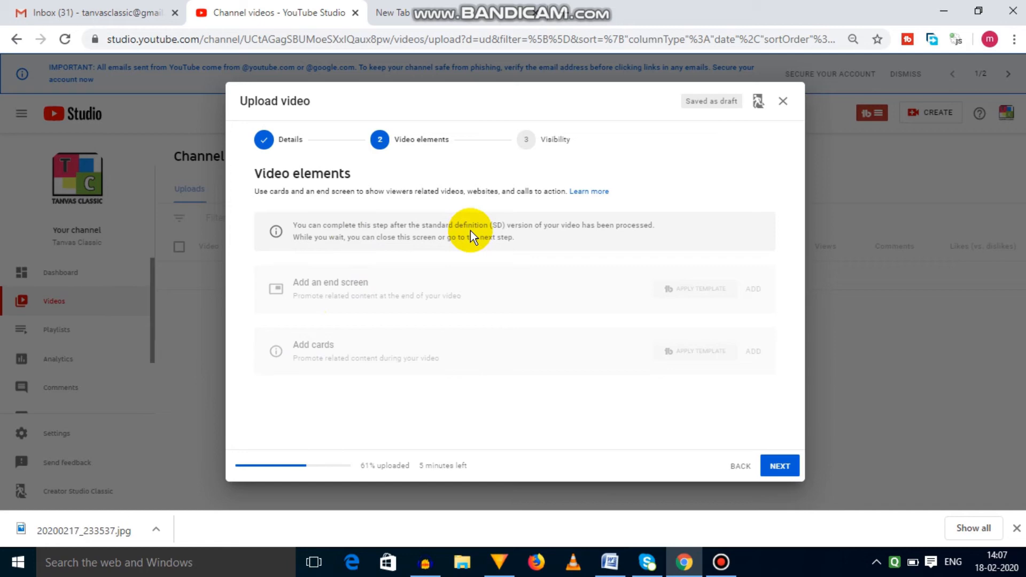
Step: Reach the Visibility step and choose Private under Publish now
left_click(780, 465)
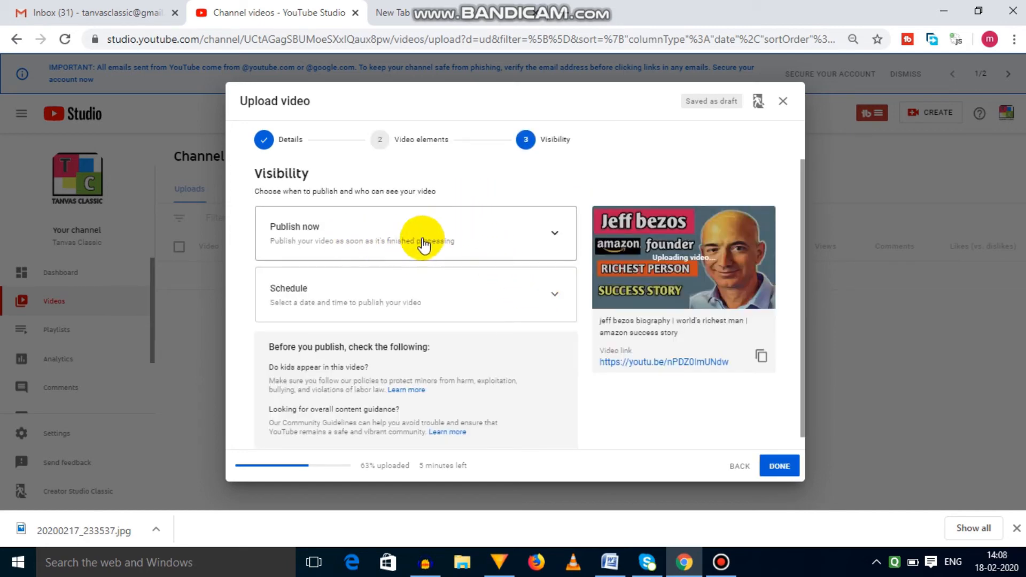
left_click(415, 233)
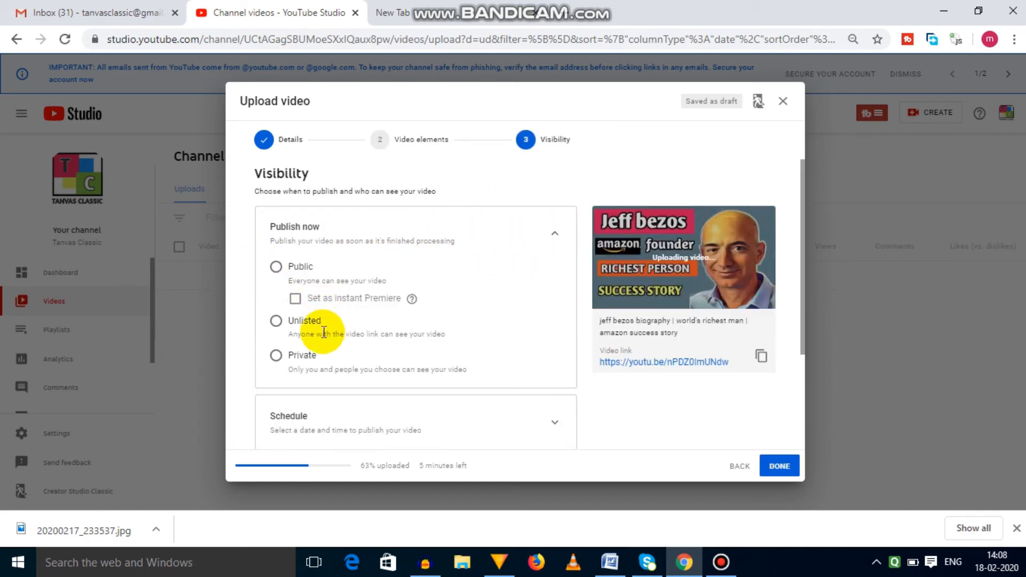
mouse_move(327, 316)
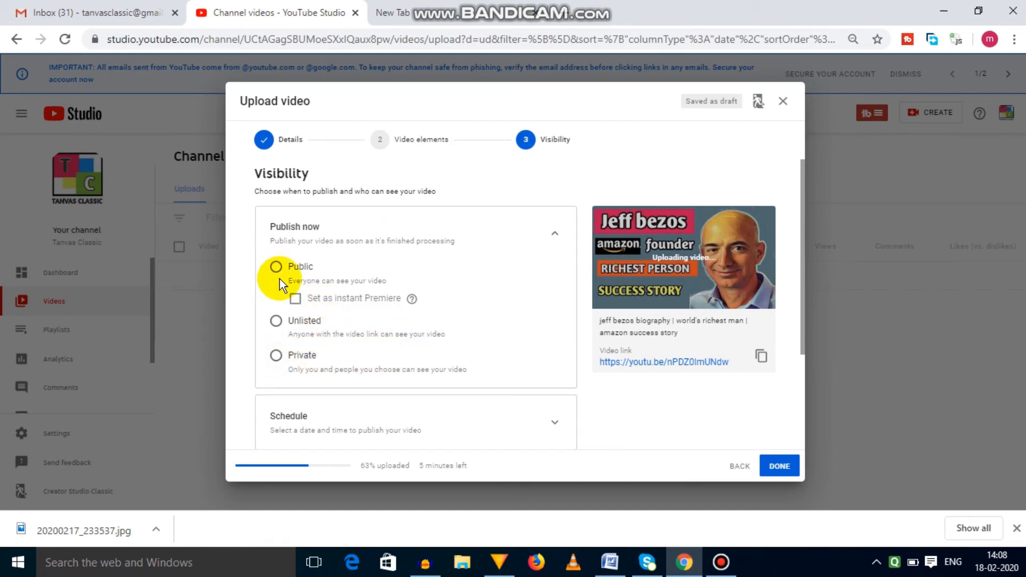
mouse_move(257, 265)
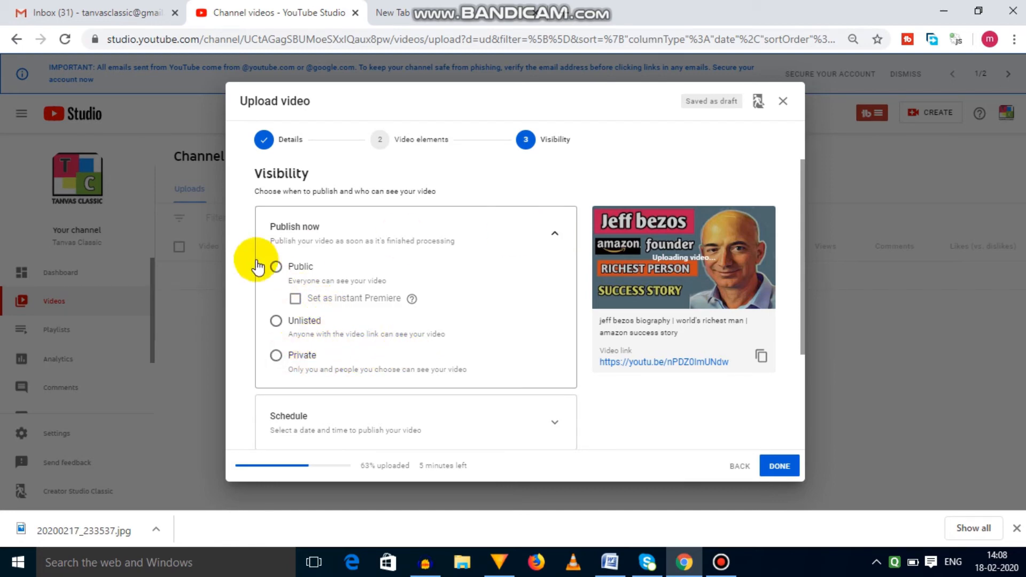
mouse_move(402, 241)
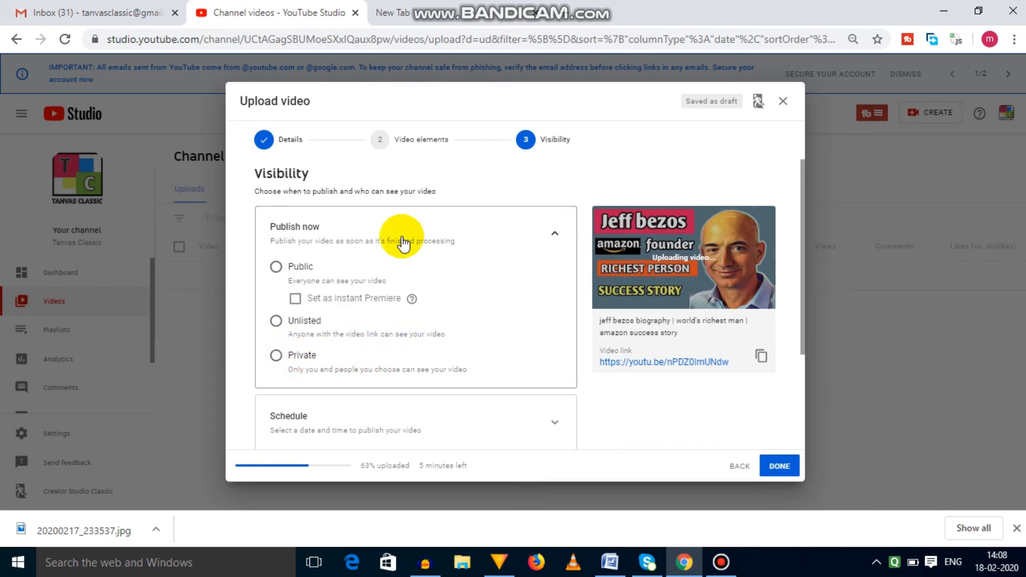
mouse_move(555, 235)
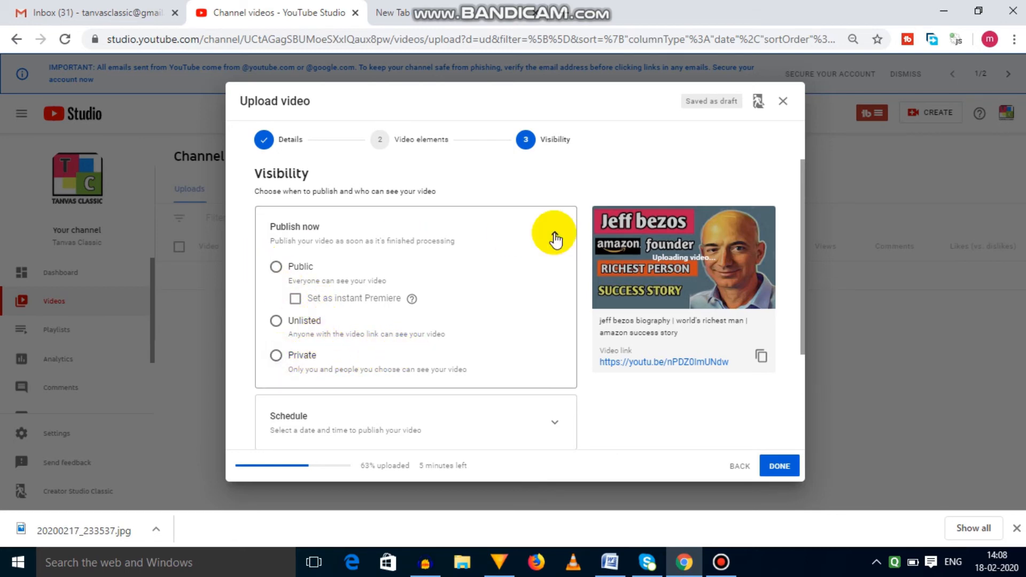
left_click(275, 355)
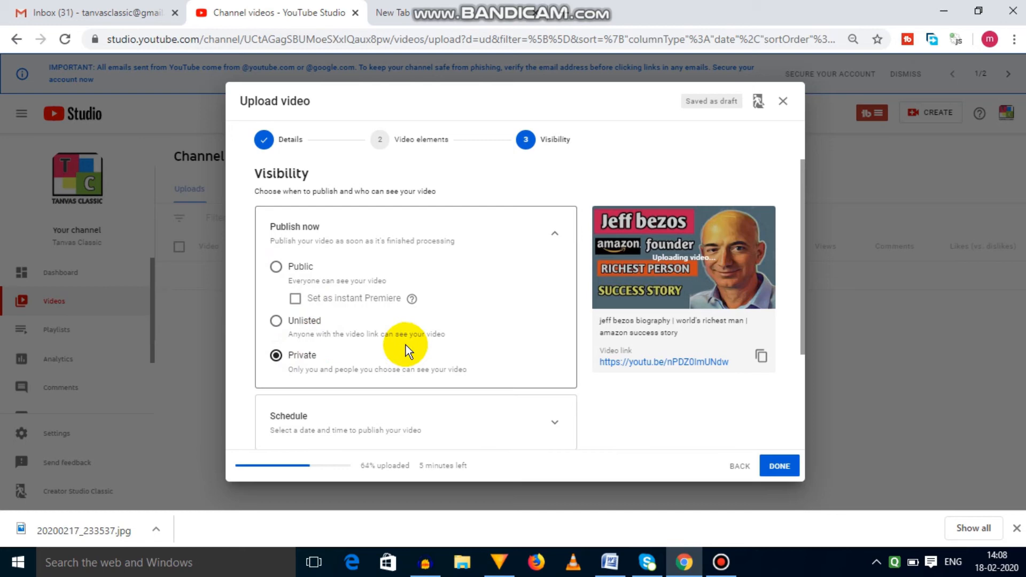
mouse_move(377, 358)
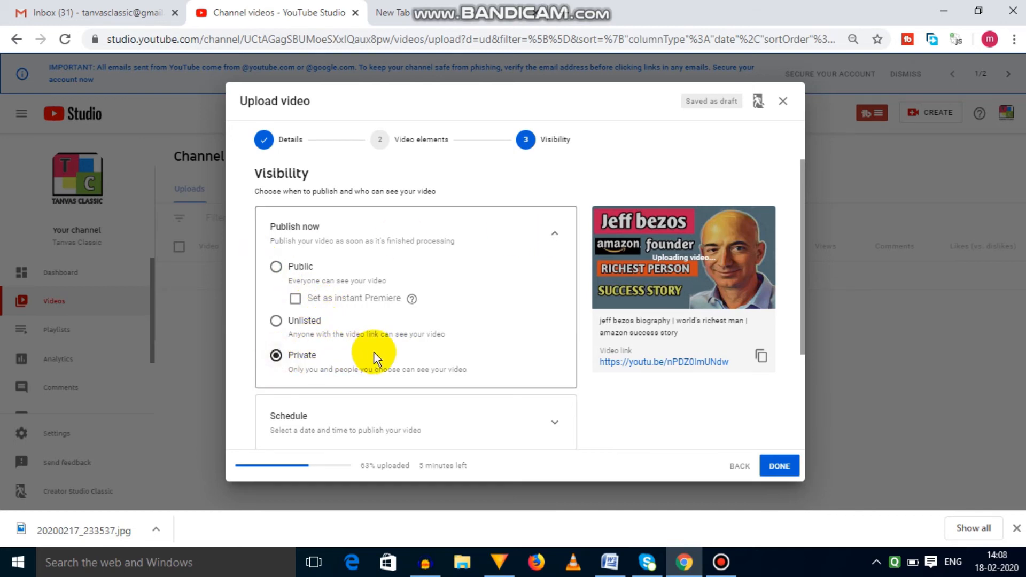
mouse_move(445, 331)
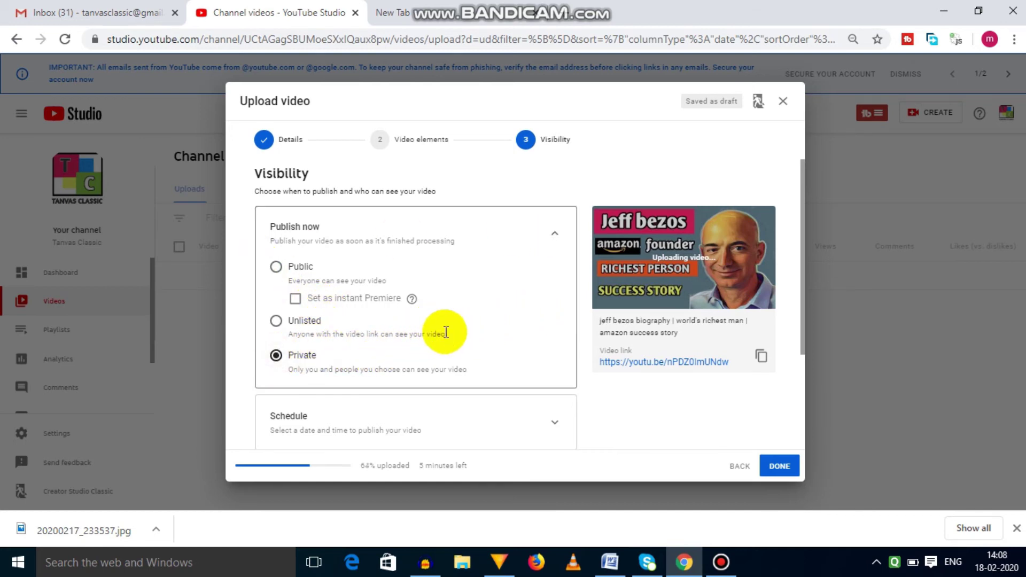
Step: Re-select Private under Publish now after reviewing the visibility options
scroll("down", 3)
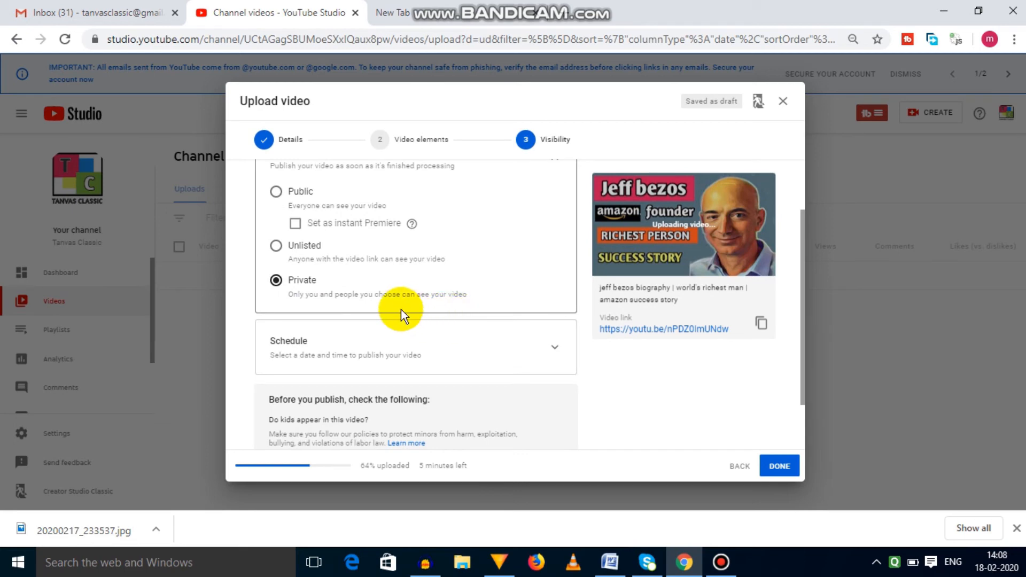
scroll("down", 3)
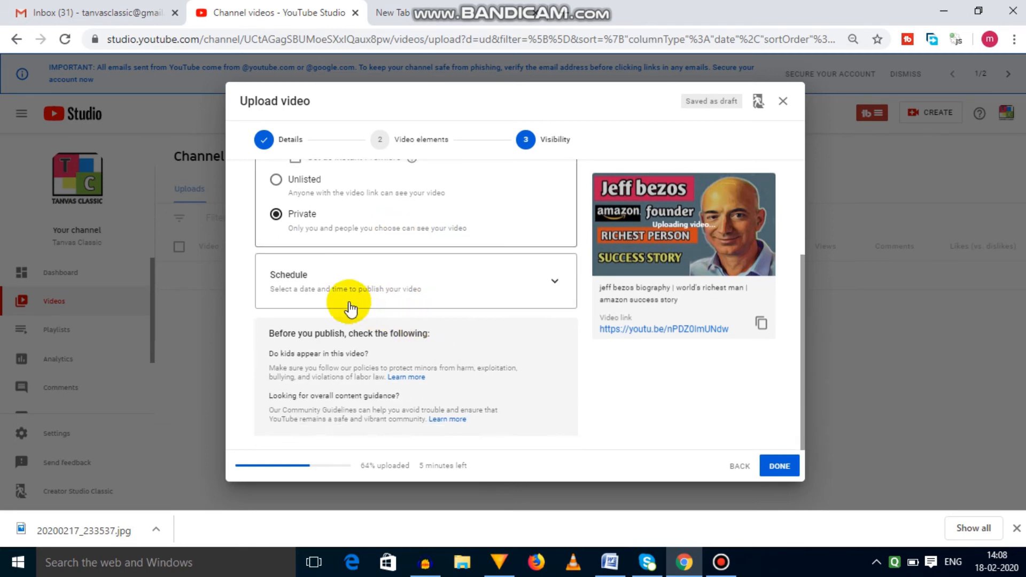
scroll("up", 3)
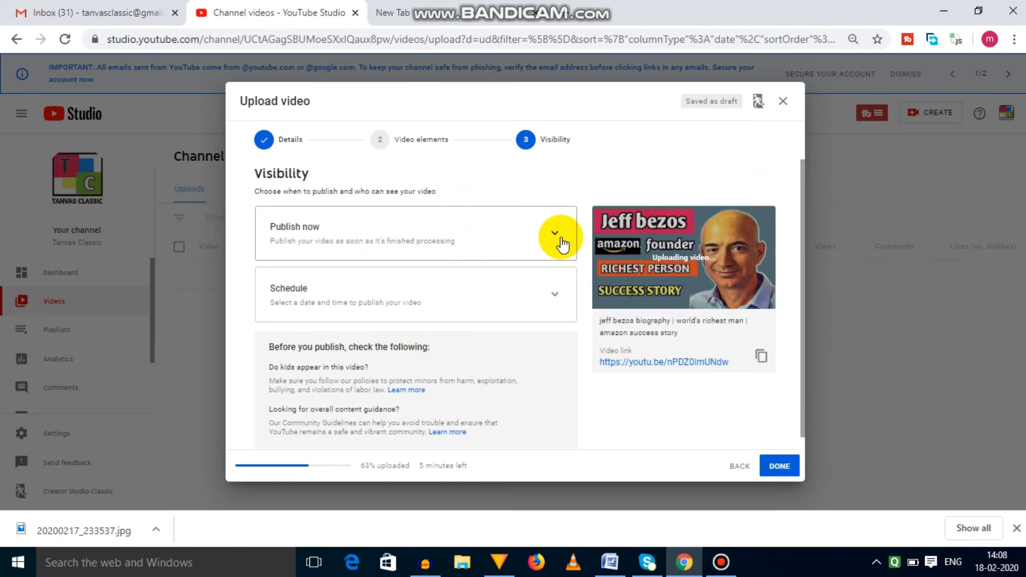
left_click(555, 233)
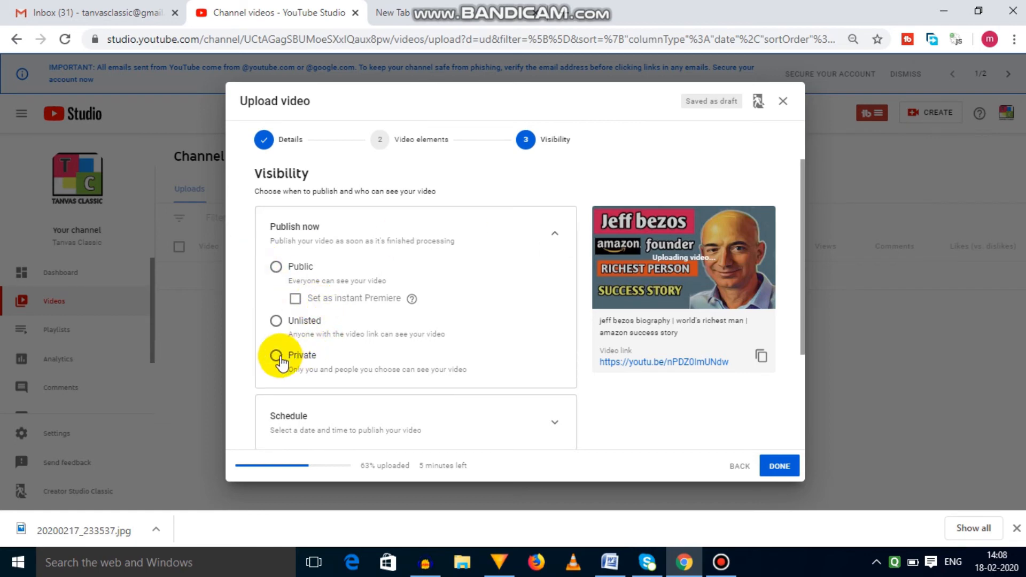
left_click(274, 355)
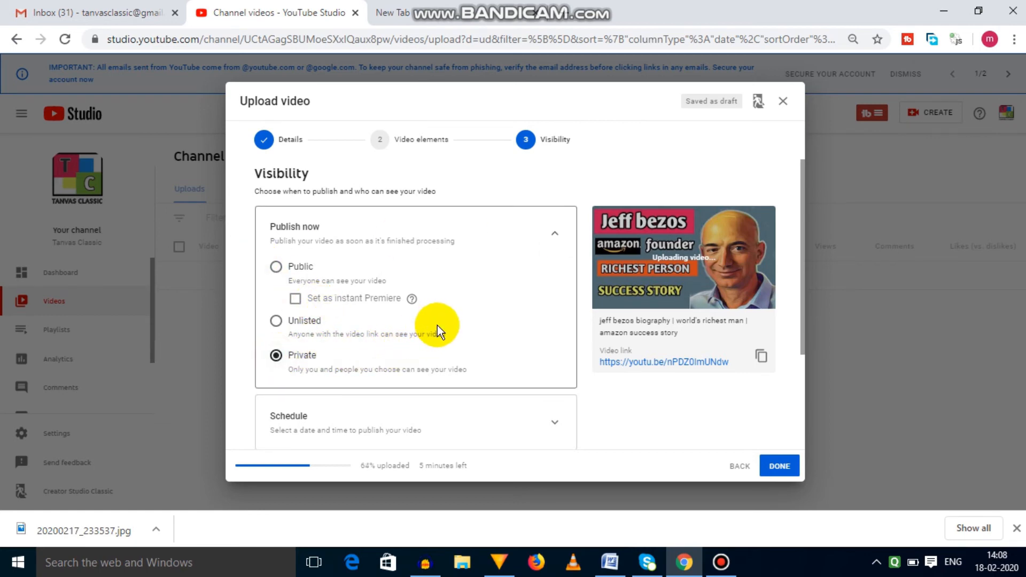
scroll("down", 3)
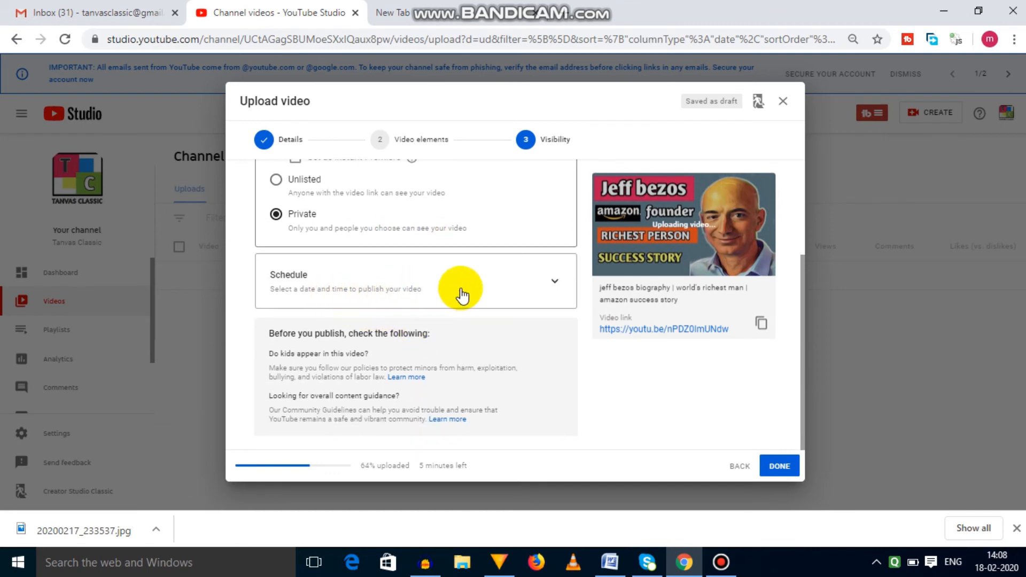
Step: Schedule the Bezos video to go public Feb 19, 2020 at 12:00 AM
left_click(553, 281)
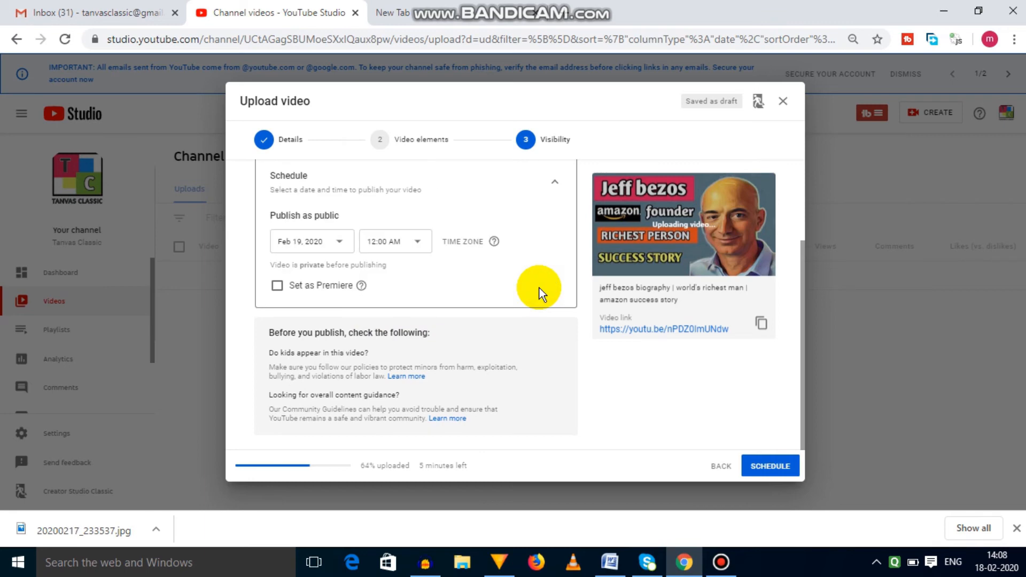
scroll("up", 3)
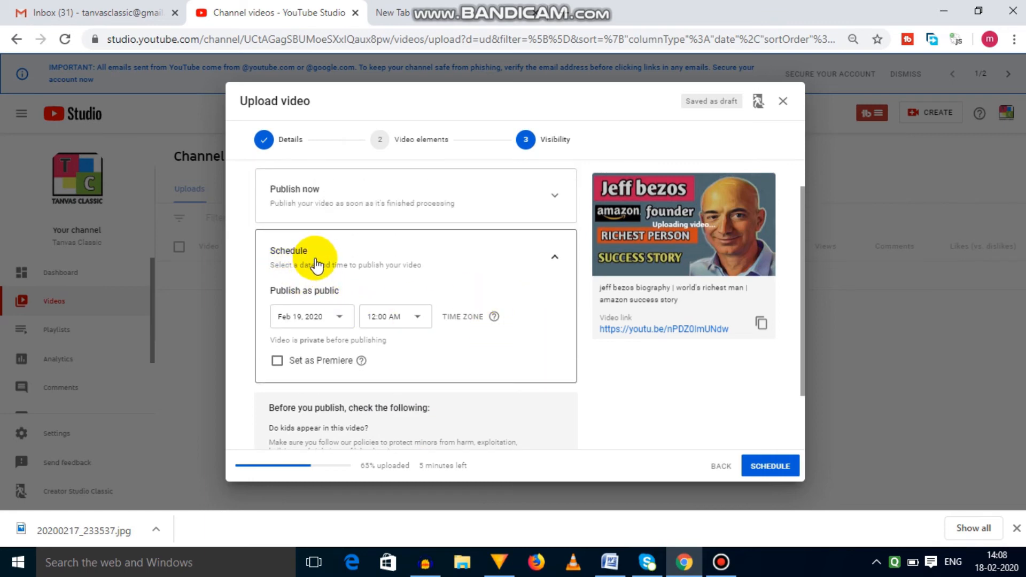
scroll("down", 3)
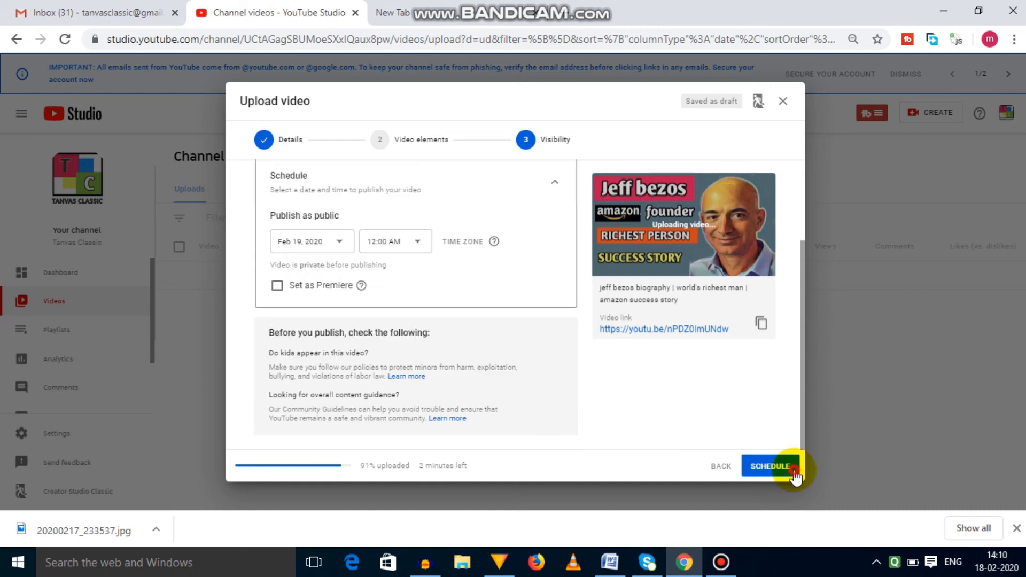
left_click(769, 466)
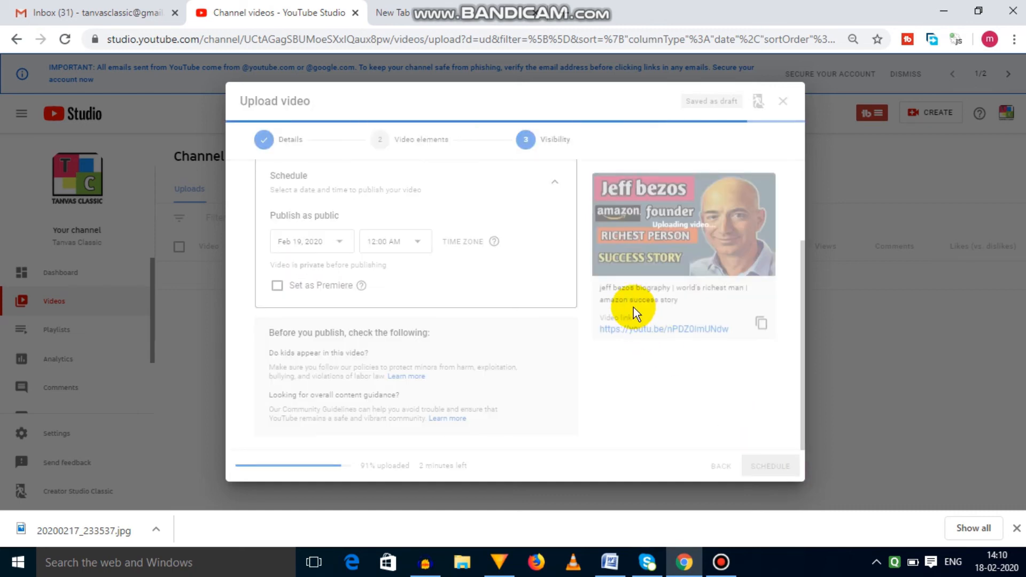
Step: Dismiss the Video processing notice and return to Channel videos listing the video as Scheduled
left_click(769, 465)
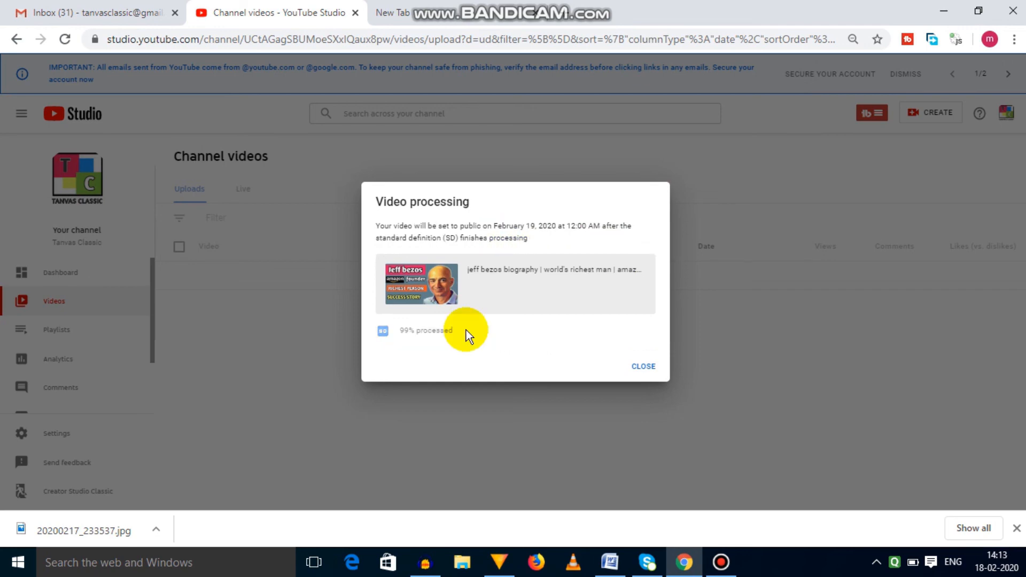
left_click(642, 365)
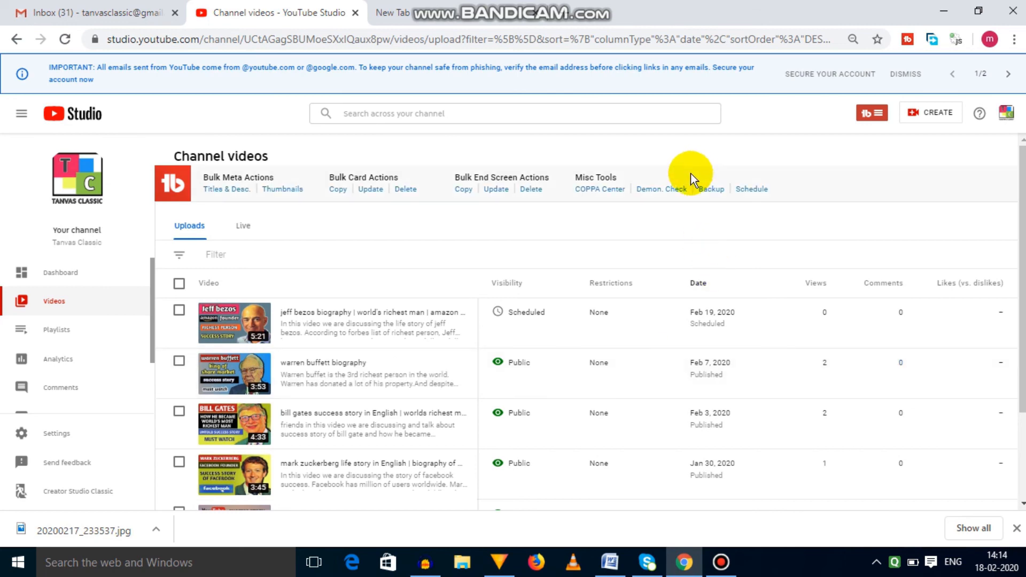
mouse_move(867, 350)
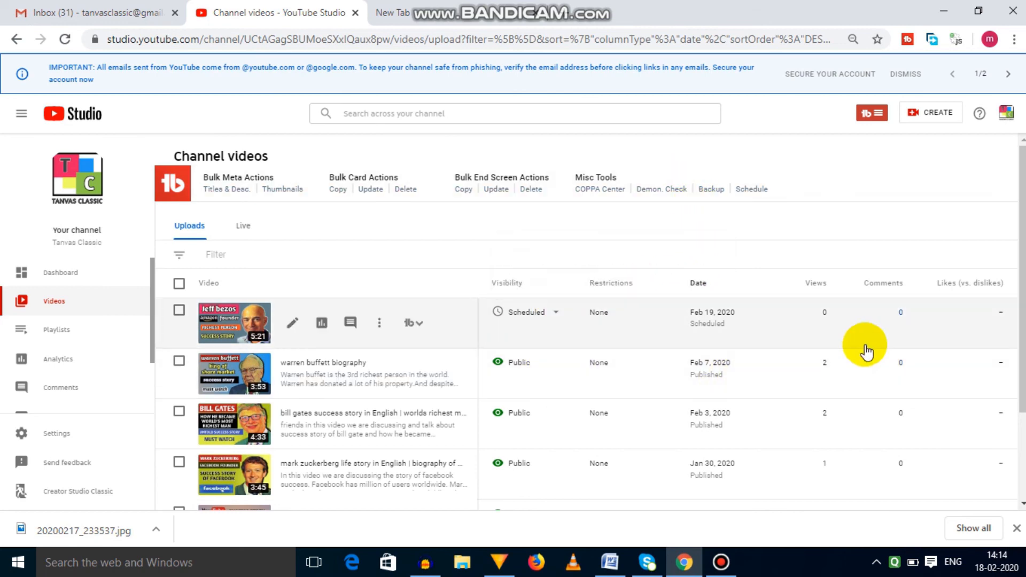
Step: Save the Bezos biography's visibility as Public so it lists as Published Feb 18, 2020
scroll("down", 3)
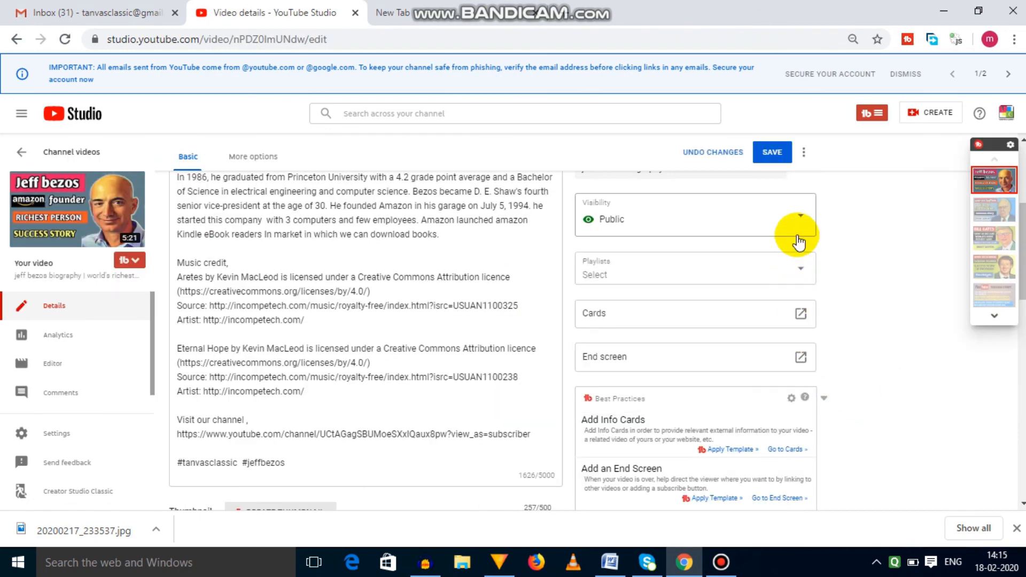
scroll("up", 3)
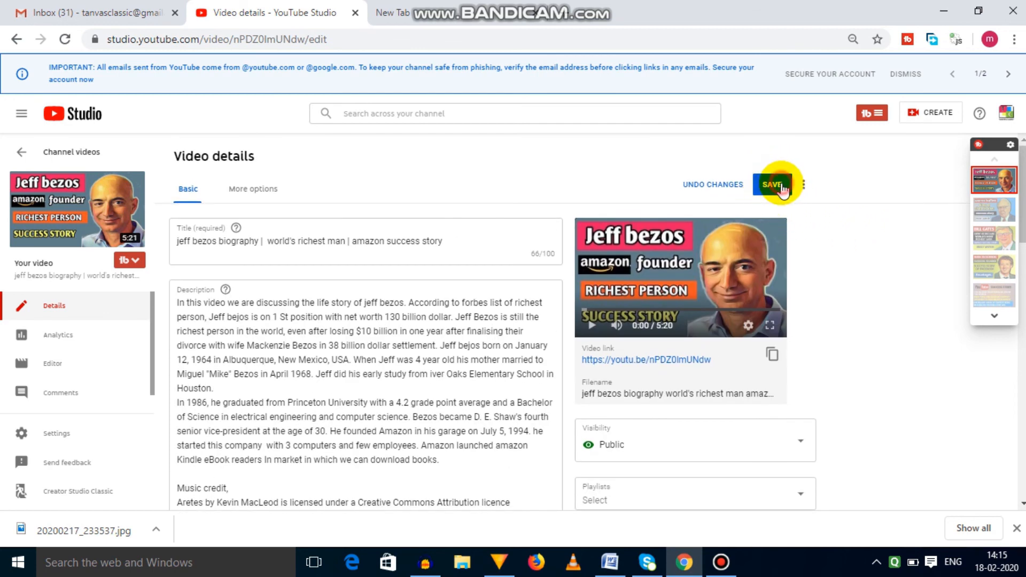
left_click(772, 184)
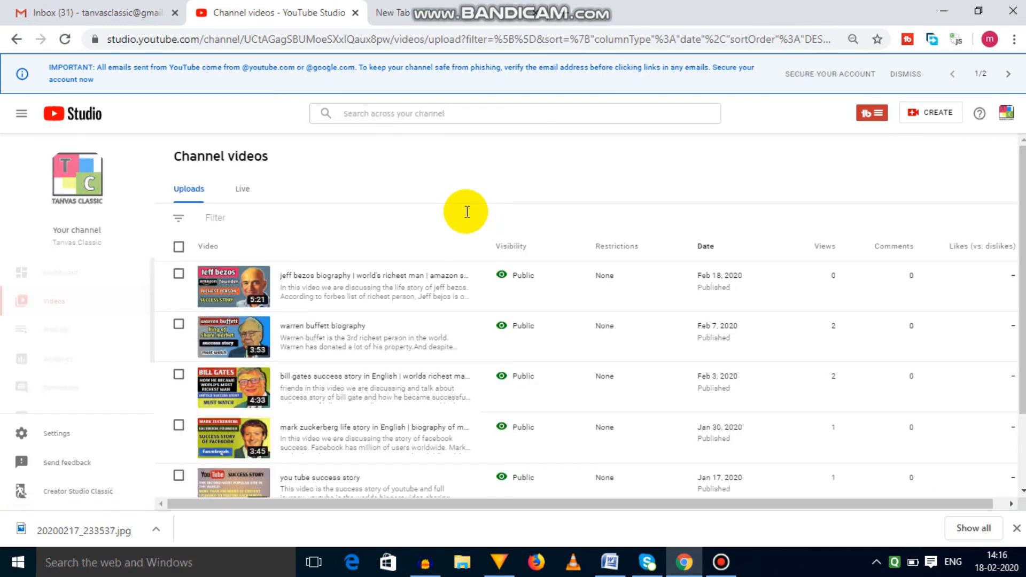